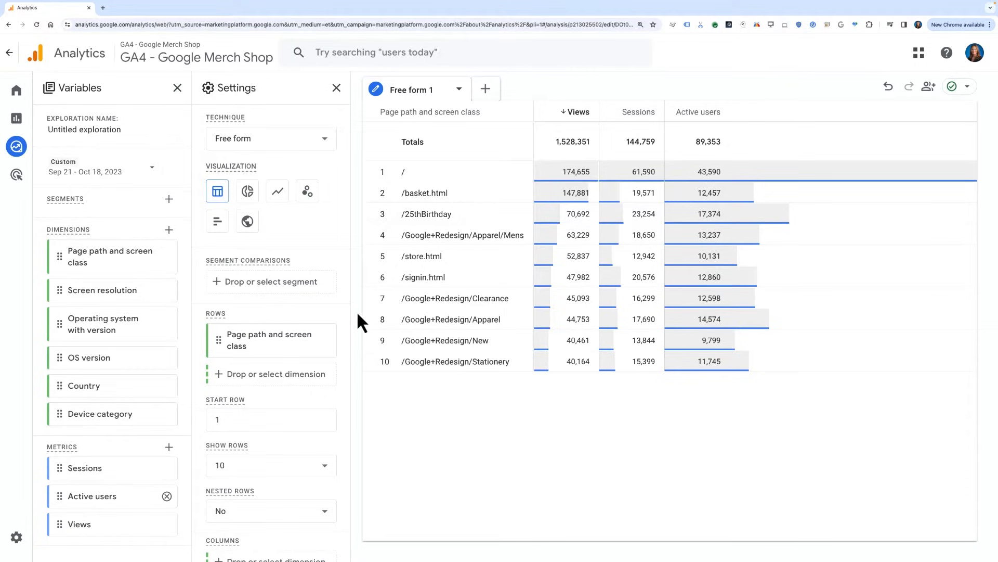
mouse_move(358, 258)
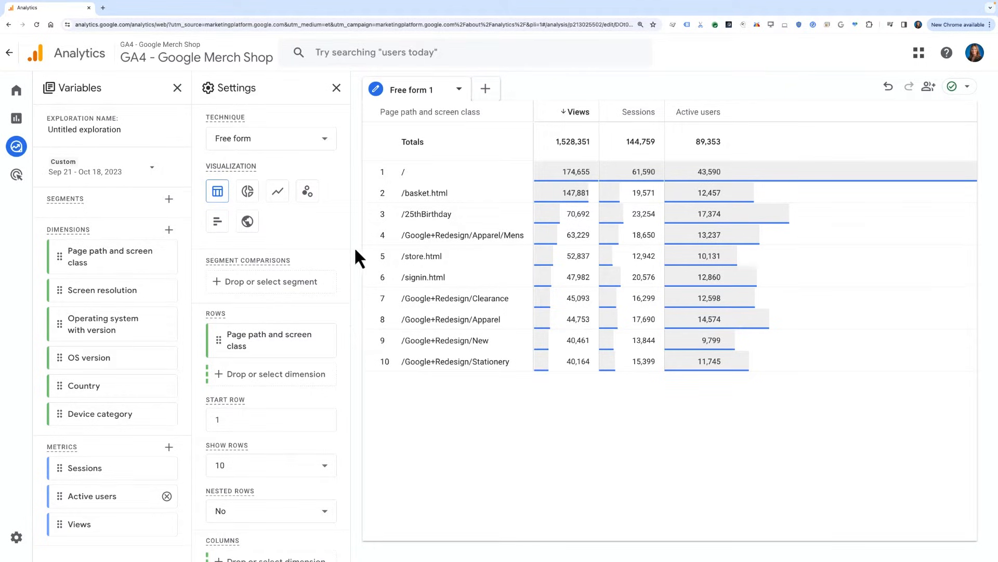
- Duplicate the Free form 1 tab so two identical page-path tables exist
left_click(458, 90)
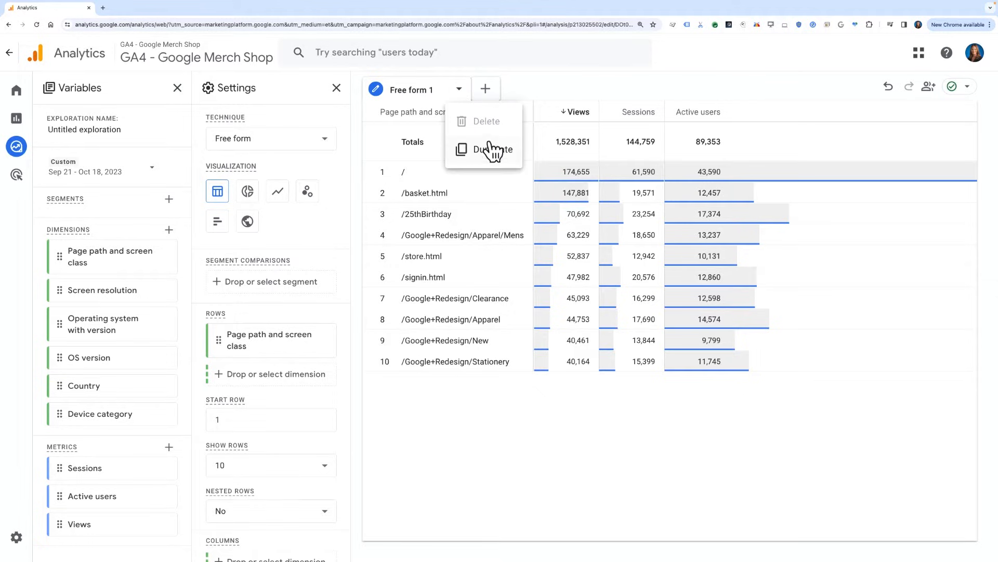
left_click(492, 149)
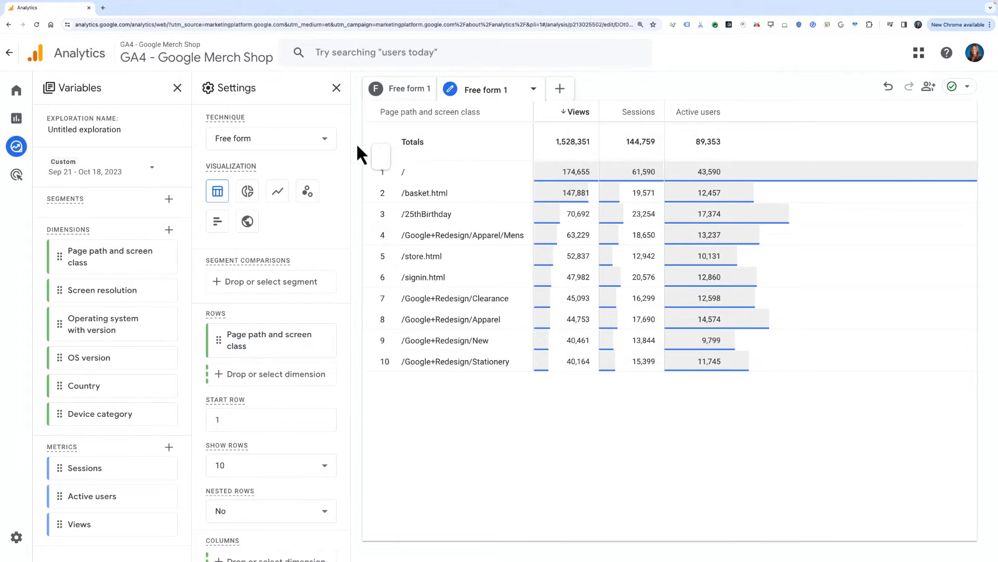
mouse_move(356, 146)
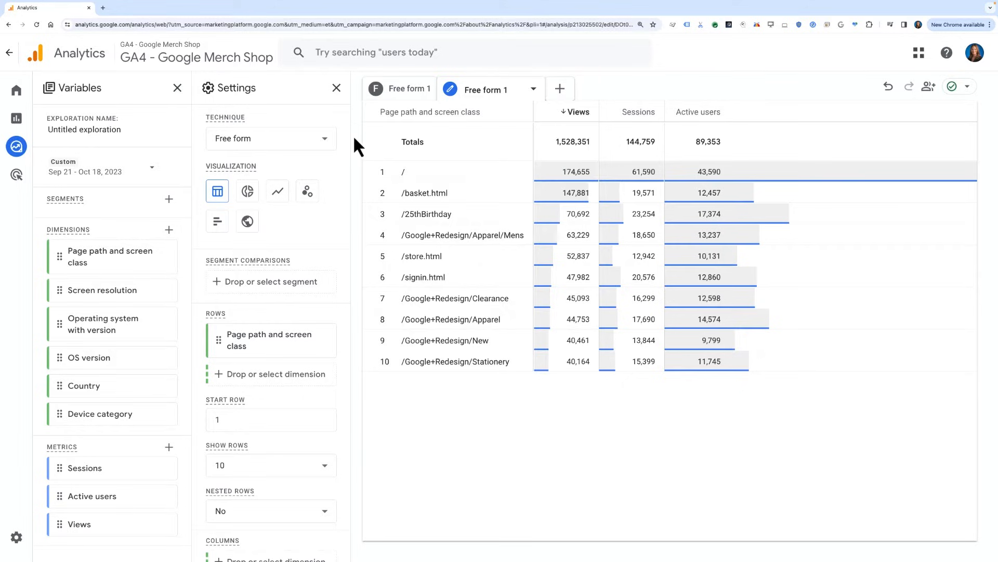
mouse_move(361, 195)
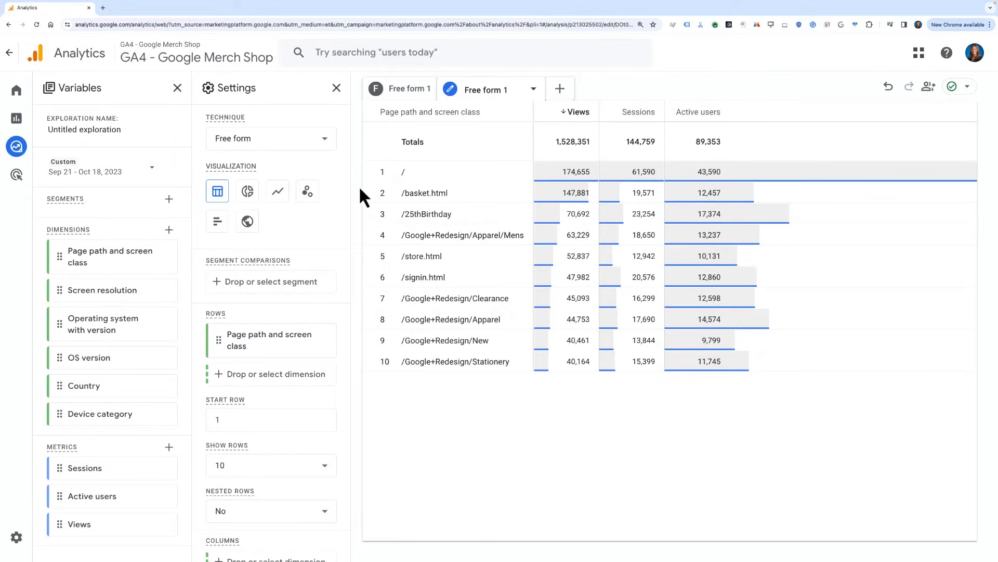
mouse_move(277, 191)
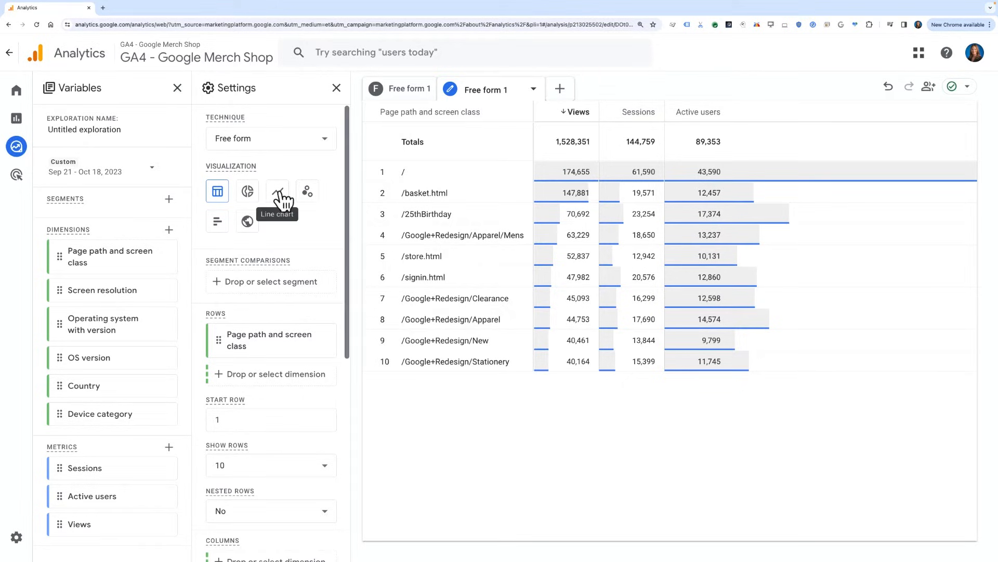
- Switch the copied exploration to a line chart with anomaly detection enabled
left_click(276, 191)
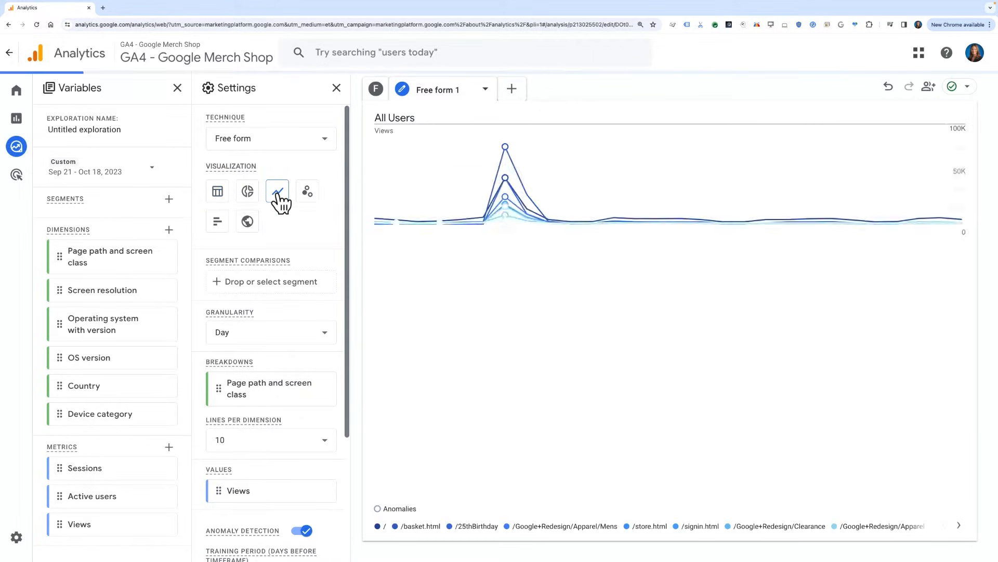
left_click(277, 191)
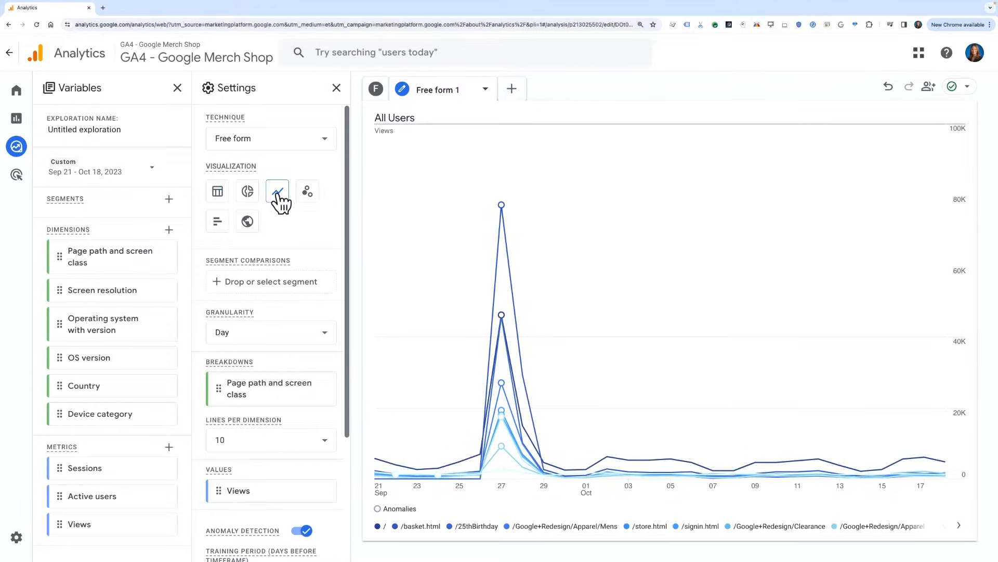
scroll("down", 3)
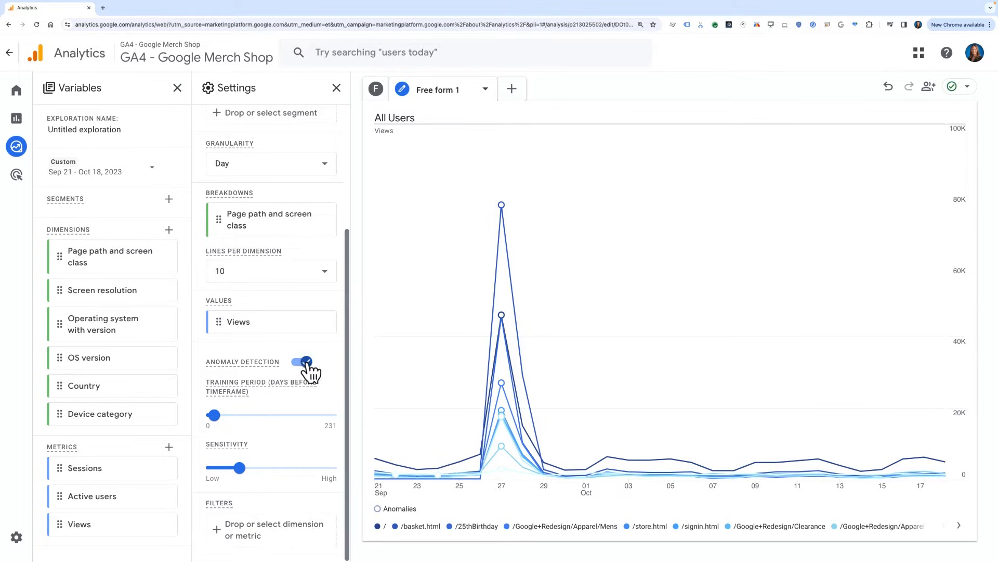
left_click(302, 362)
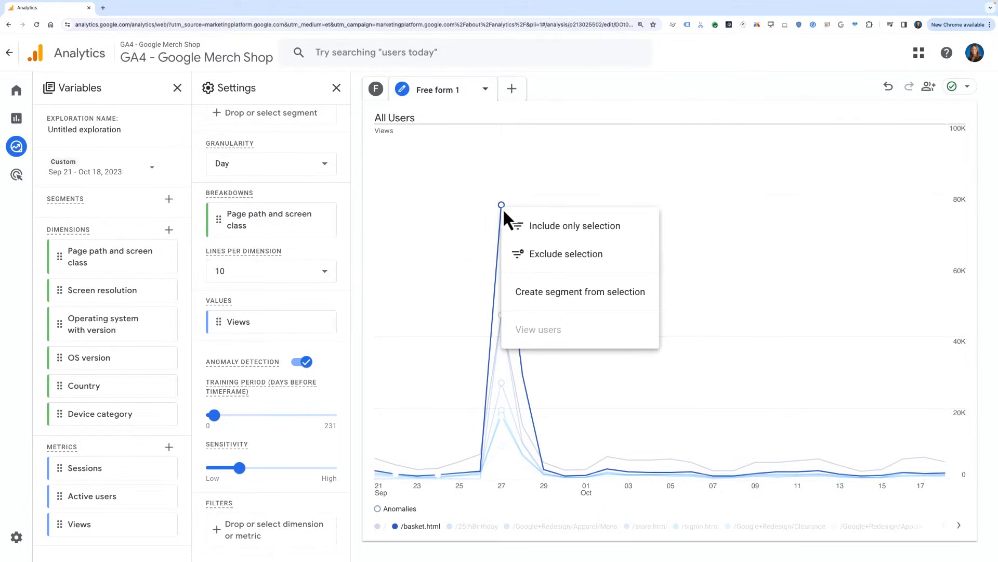
mouse_move(618, 300)
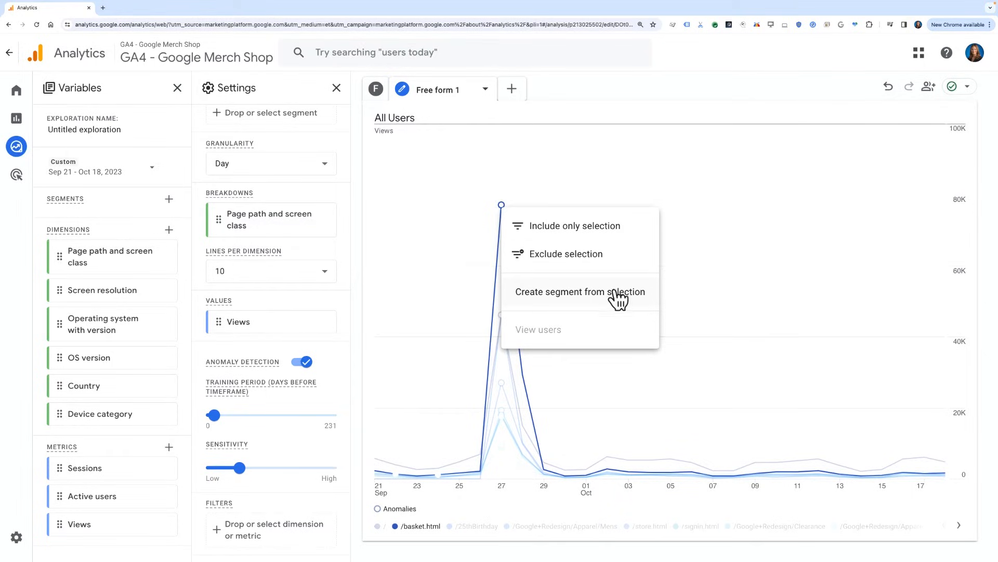
- Create a segment from the /basket.html Sep 27 spike and save it
left_click(579, 291)
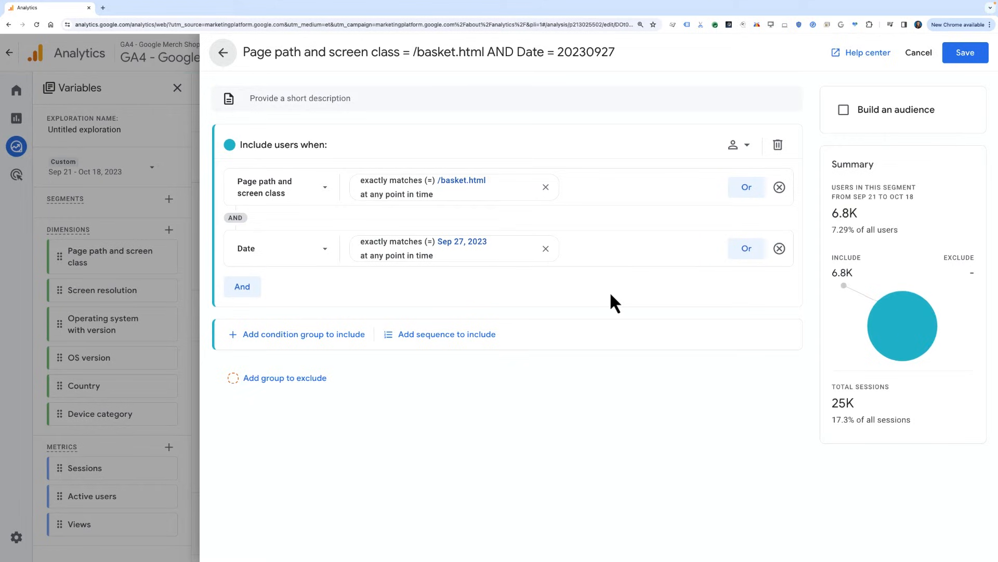
mouse_move(816, 90)
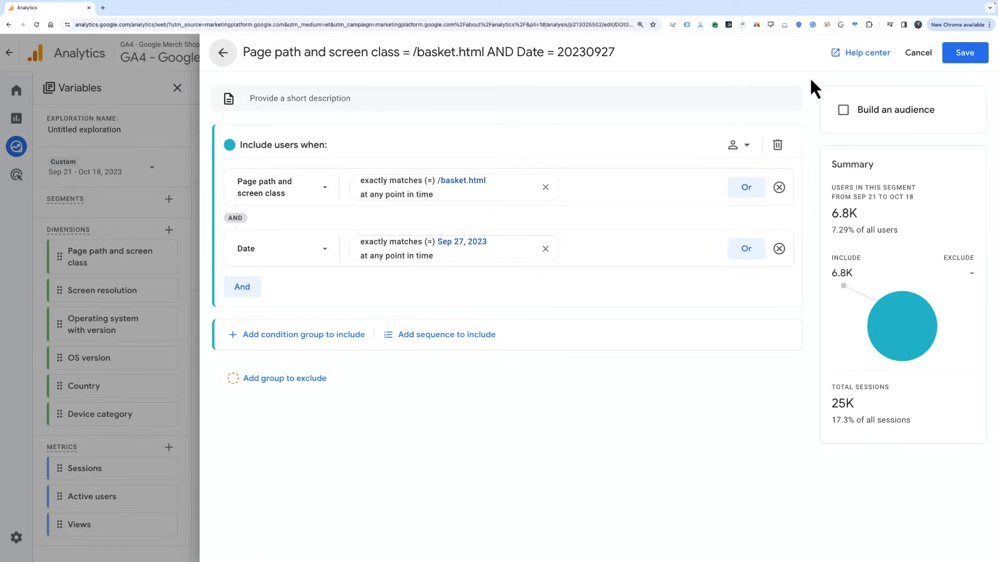
mouse_move(956, 77)
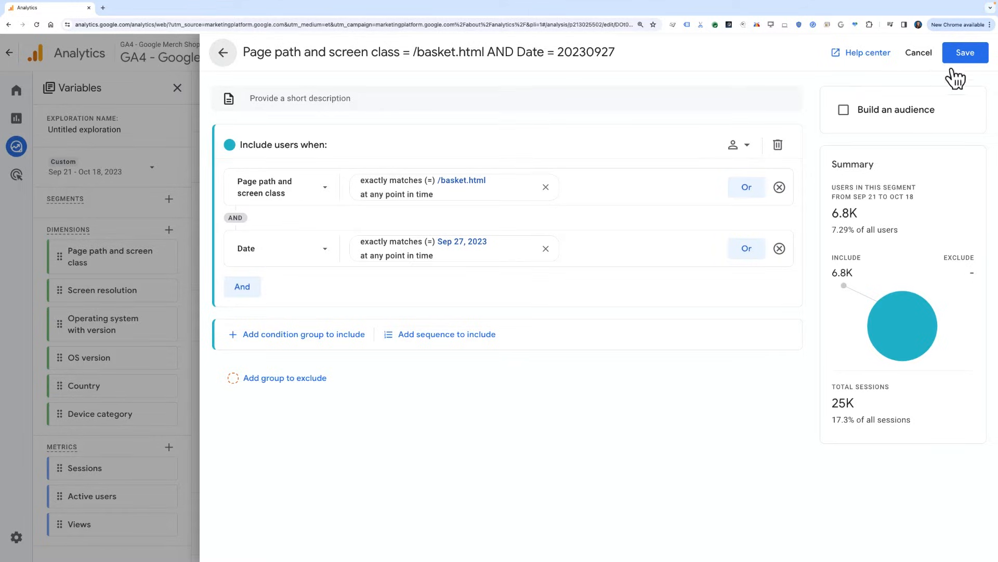
left_click(965, 52)
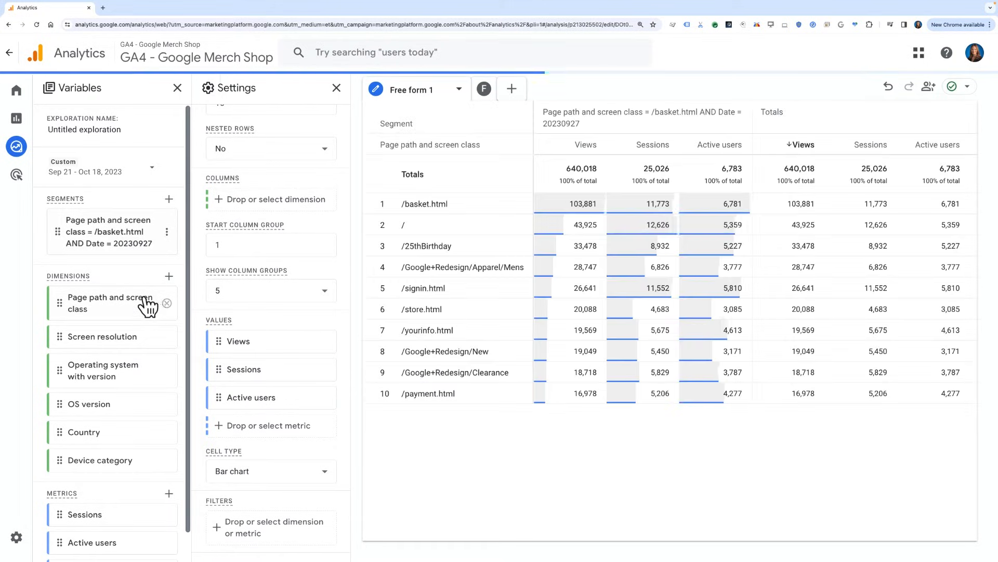
mouse_move(138, 381)
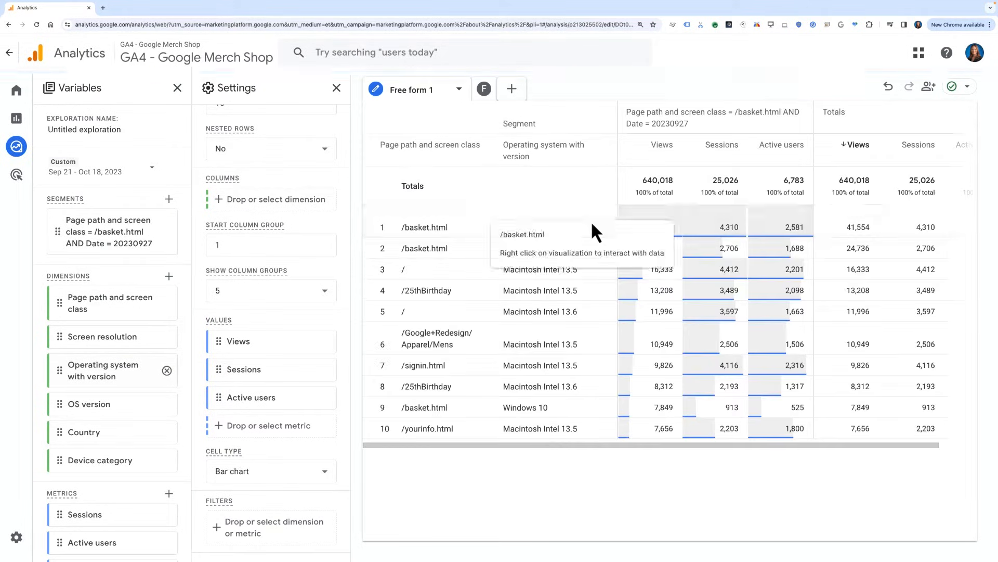
mouse_move(524, 229)
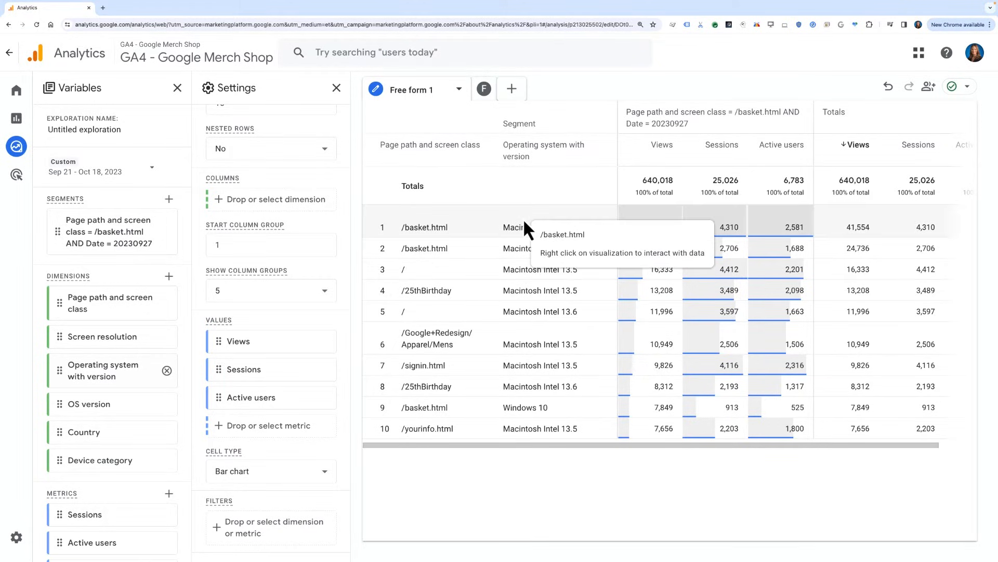
mouse_move(356, 182)
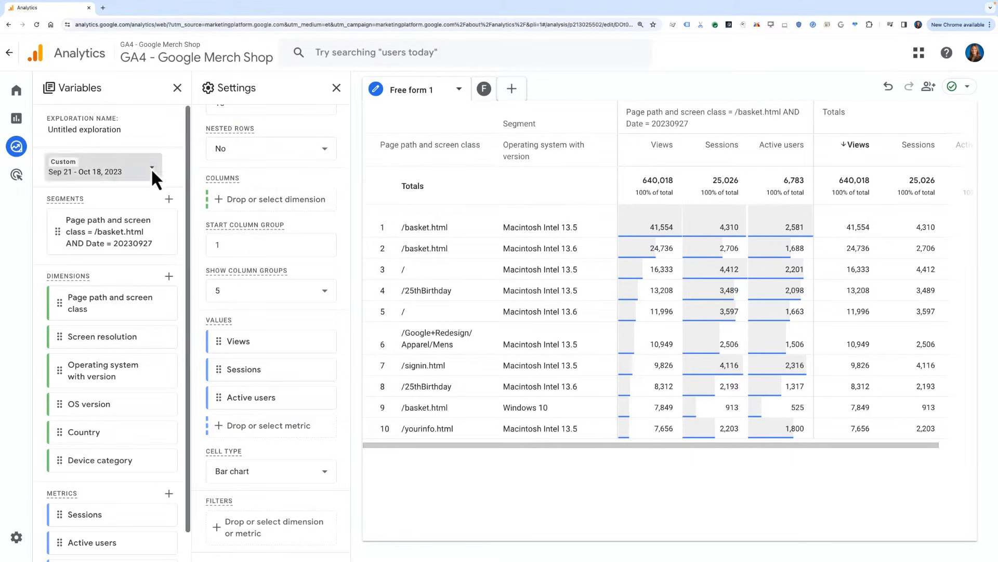
- Set the date to Sep 27, 2023 with comparison against Sep 20, 2023 and apply
left_click(152, 172)
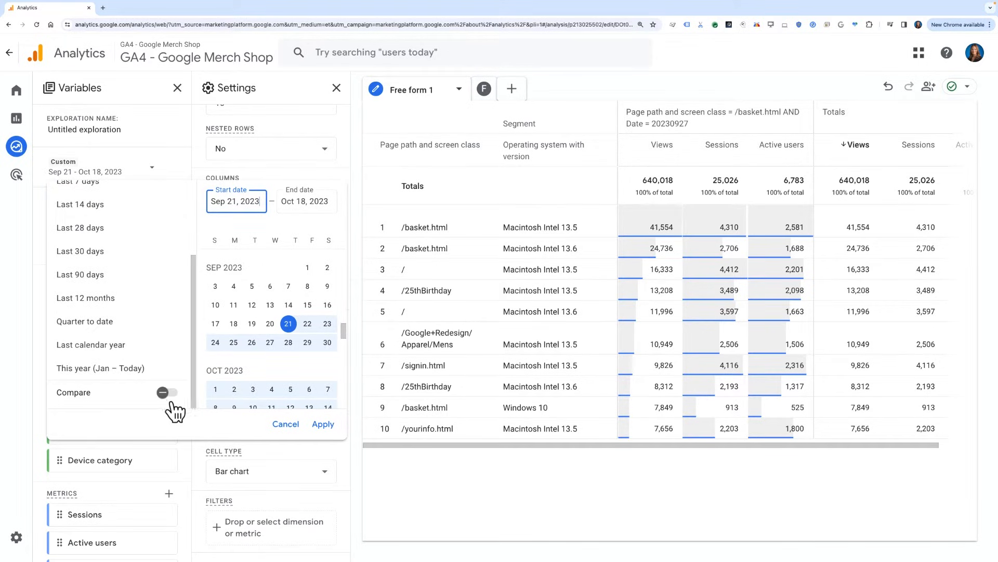
left_click(269, 342)
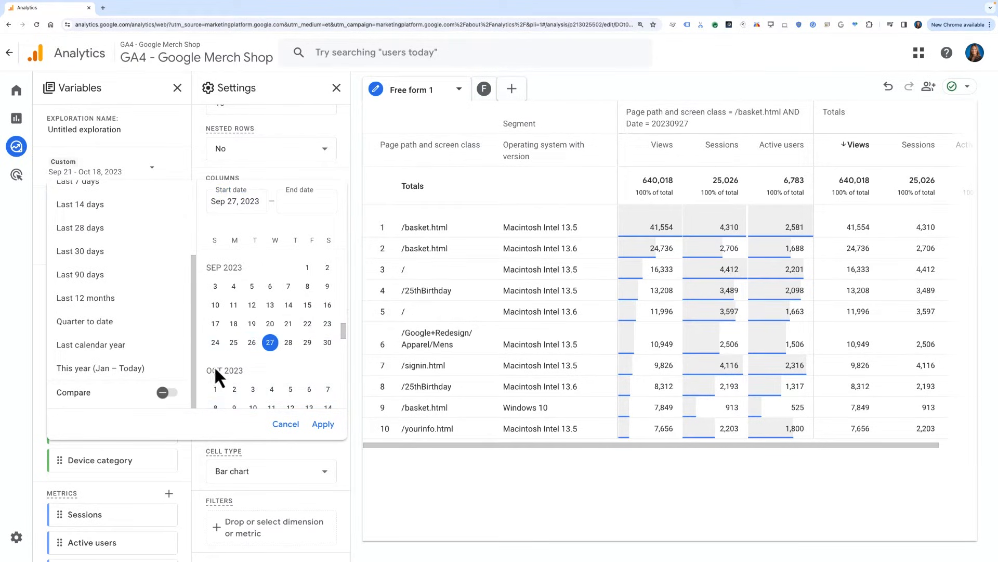
left_click(168, 392)
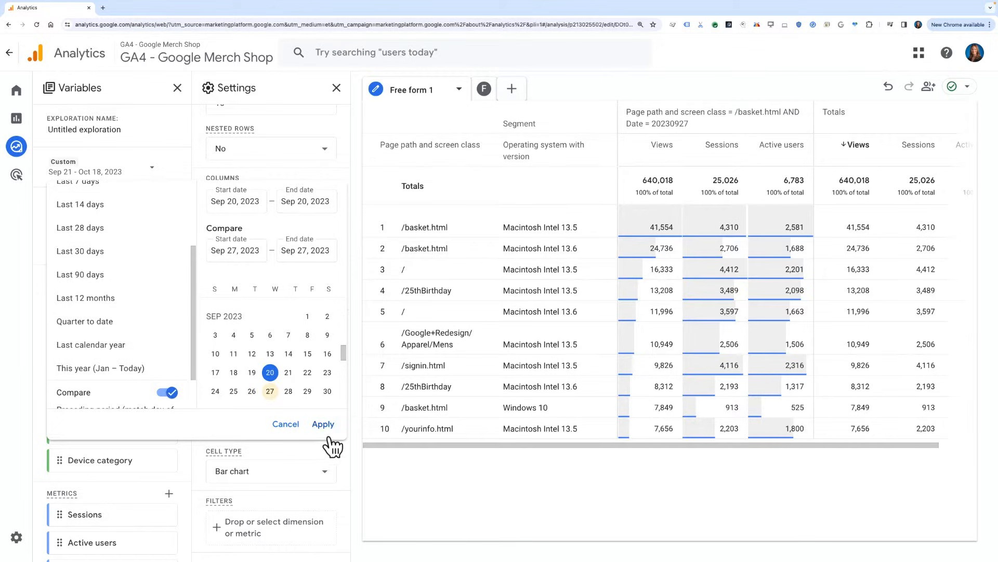
left_click(322, 425)
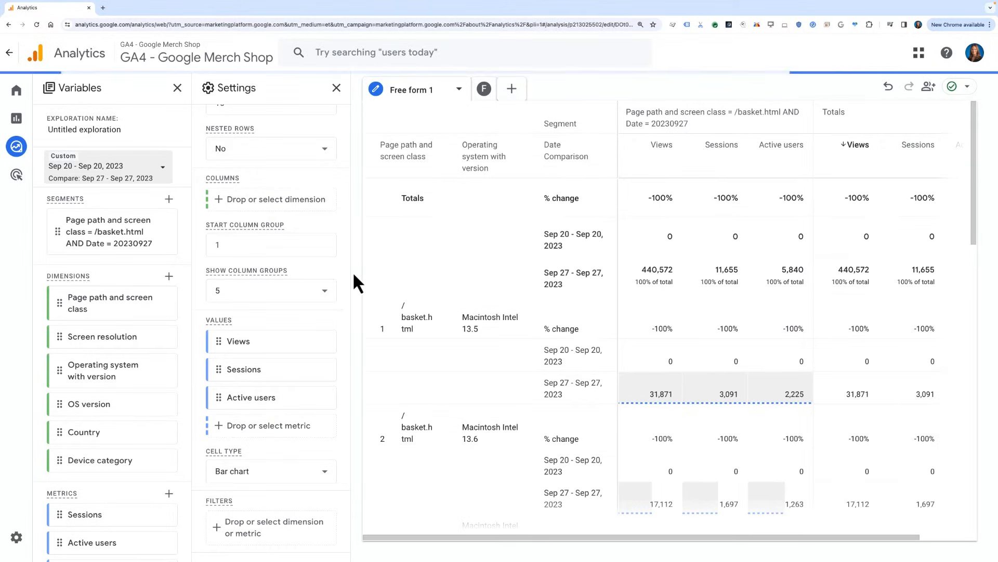
mouse_move(649, 375)
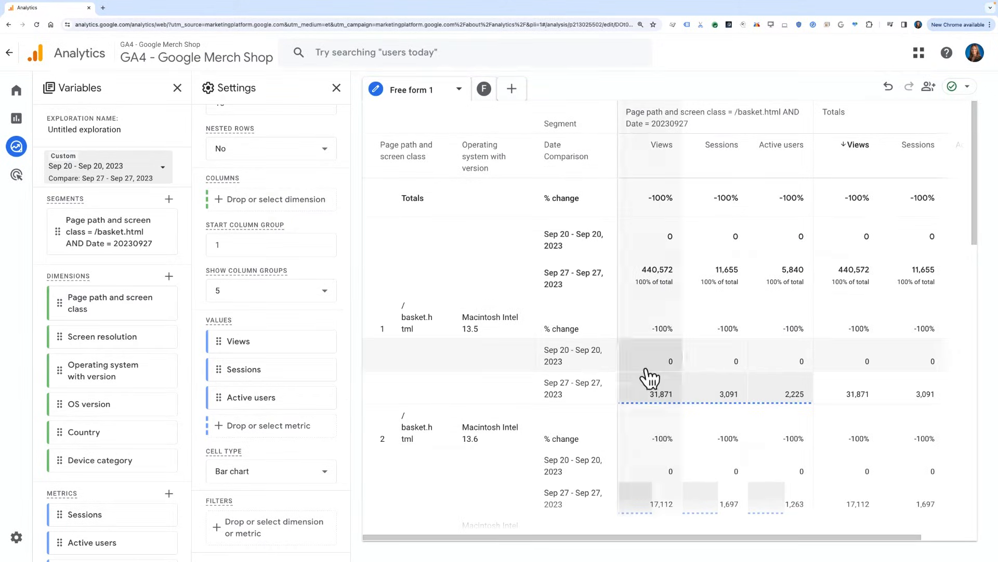
mouse_move(635, 471)
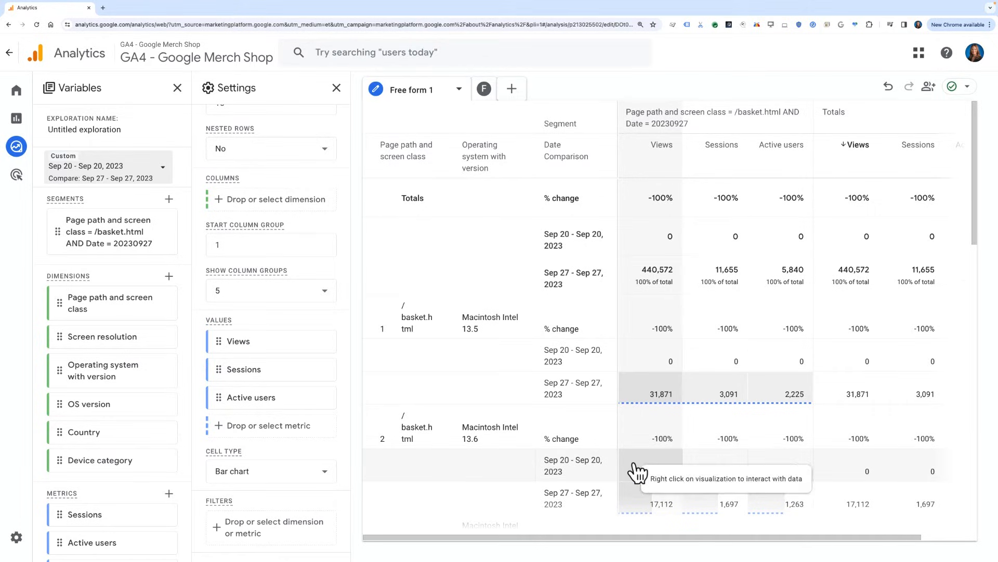
mouse_move(360, 357)
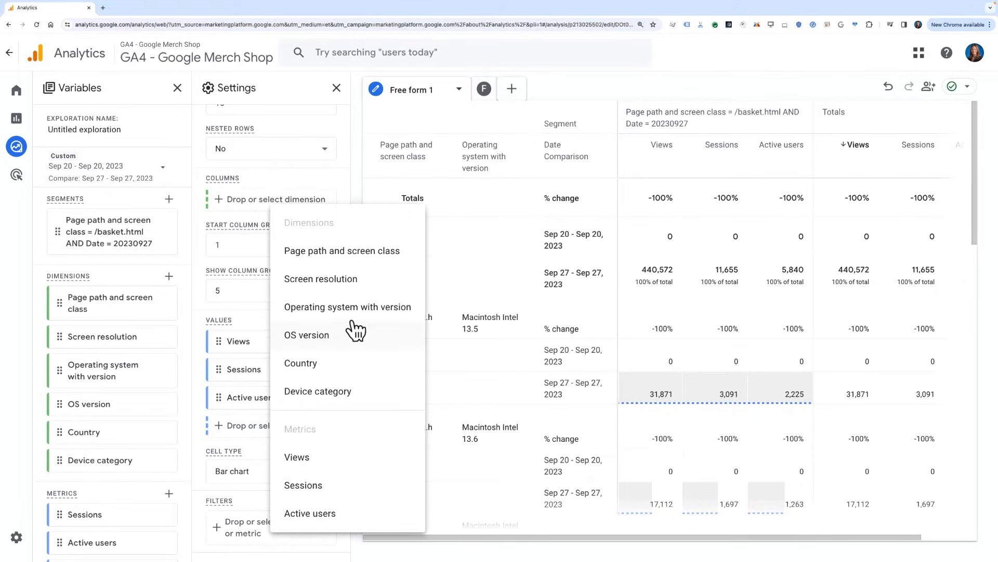
- Apply a filter where Operating system with version does not contain Intel 13
left_click(347, 306)
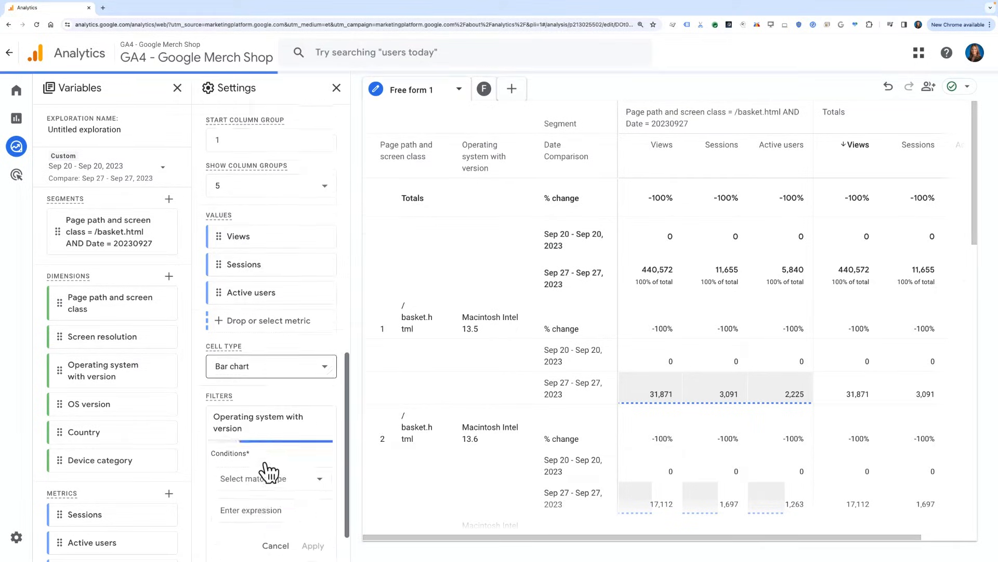
left_click(267, 478)
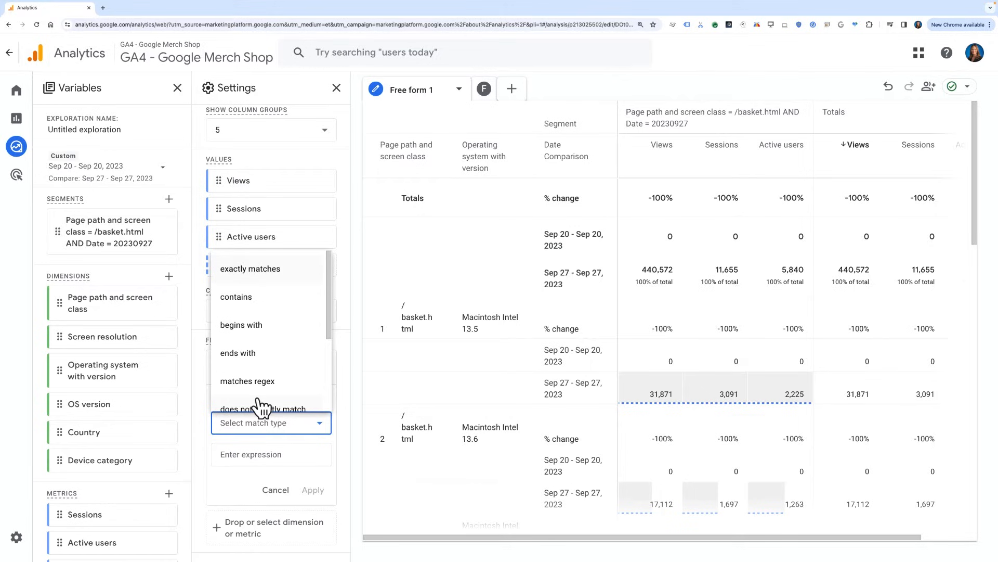
left_click(262, 408)
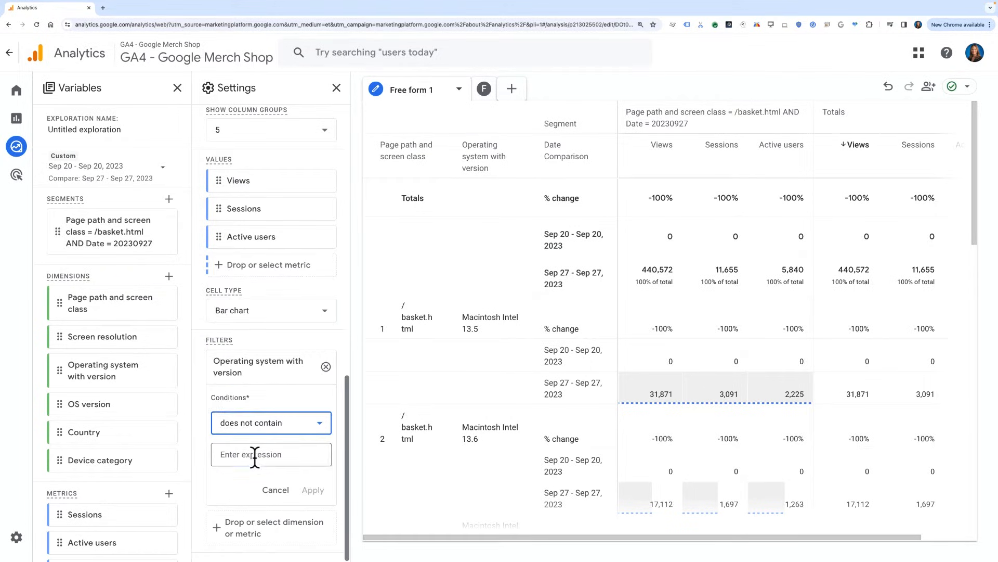
type("Intel 13")
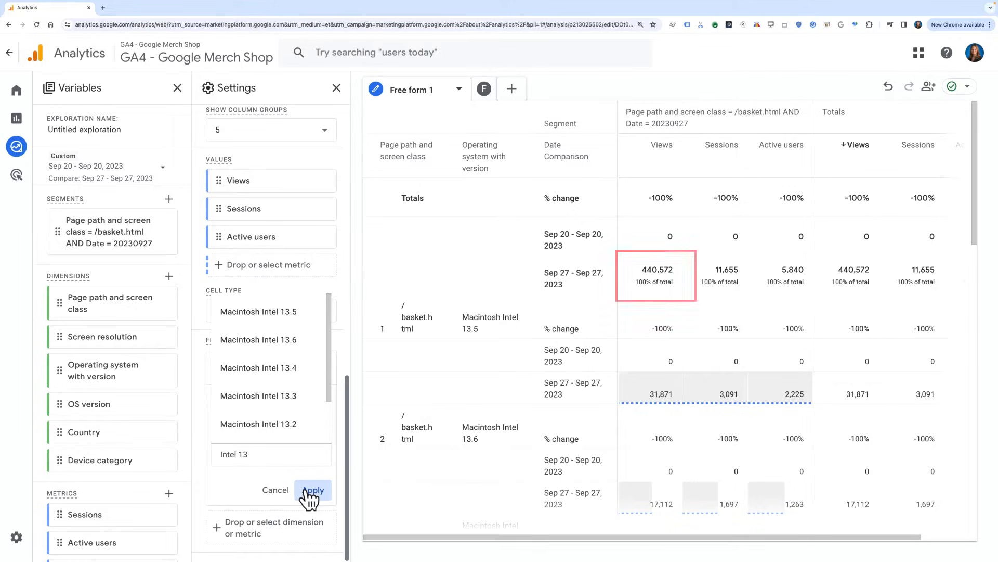
mouse_move(413, 271)
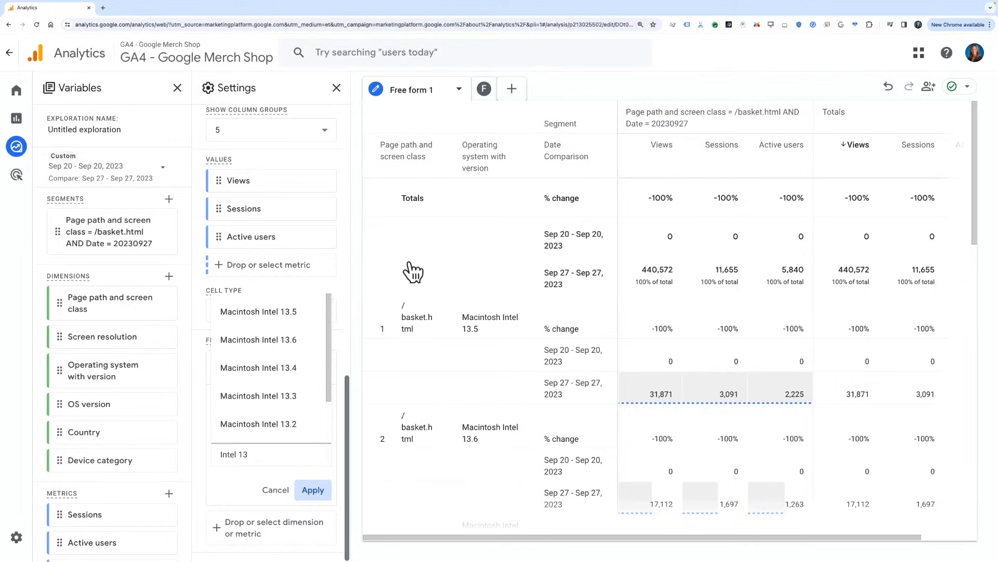
left_click(312, 490)
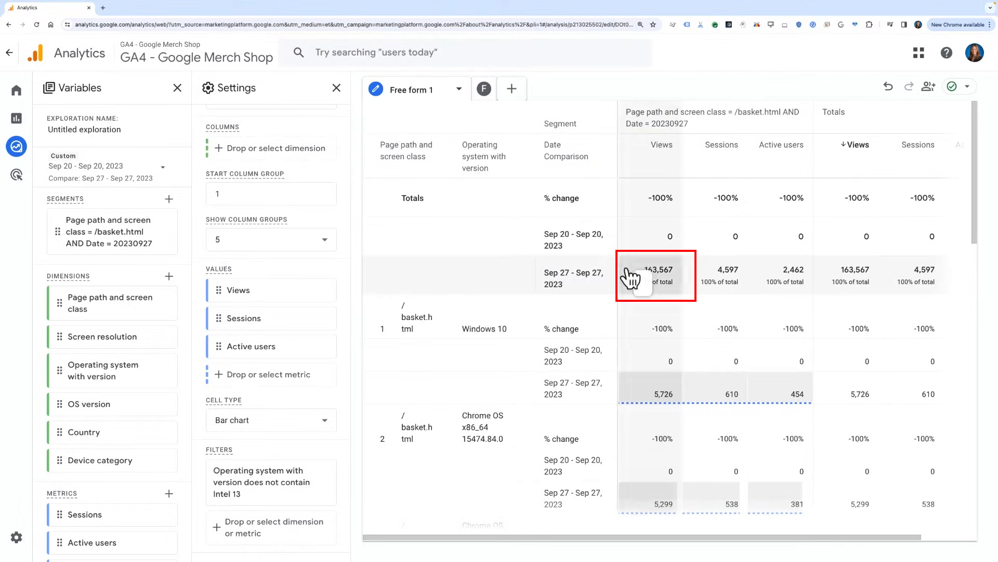
mouse_move(349, 292)
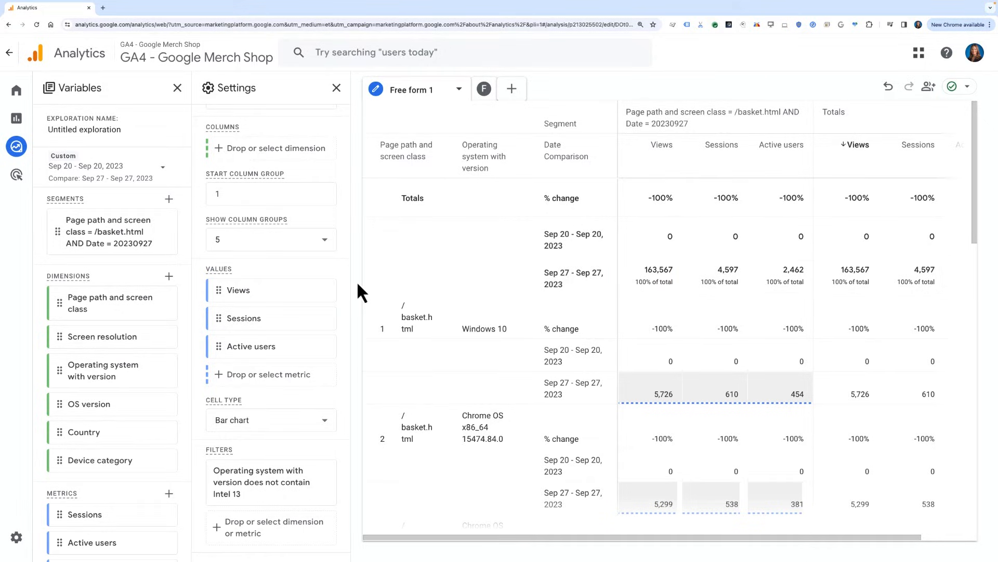
left_click(277, 218)
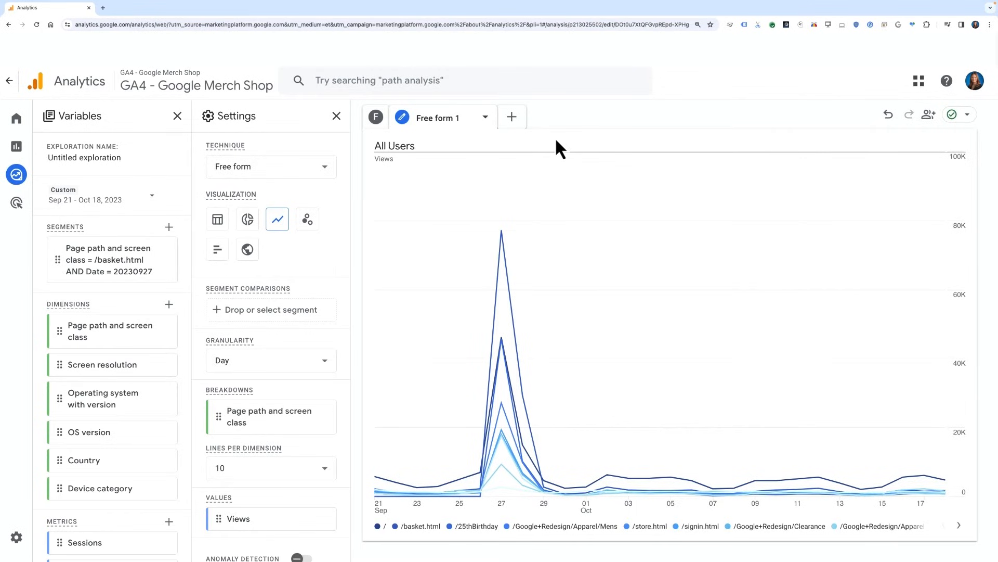
- Add a new Funnel exploration tab next to the free-form one
left_click(511, 116)
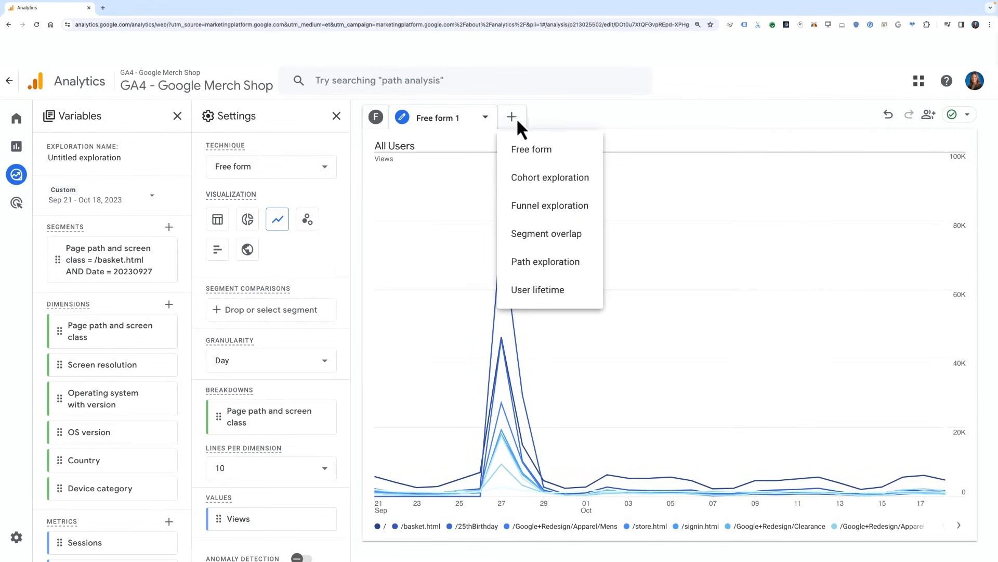
left_click(549, 205)
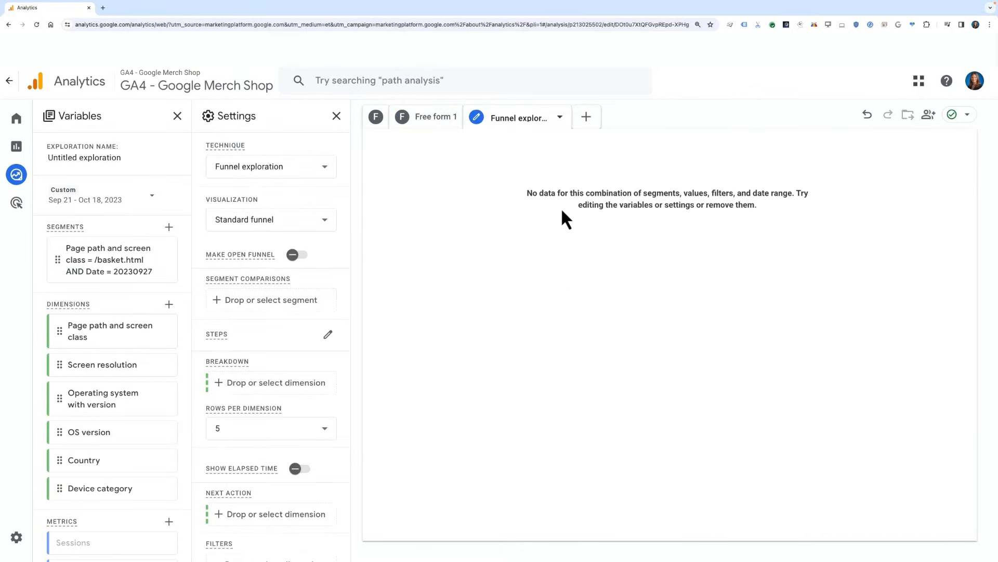
mouse_move(456, 283)
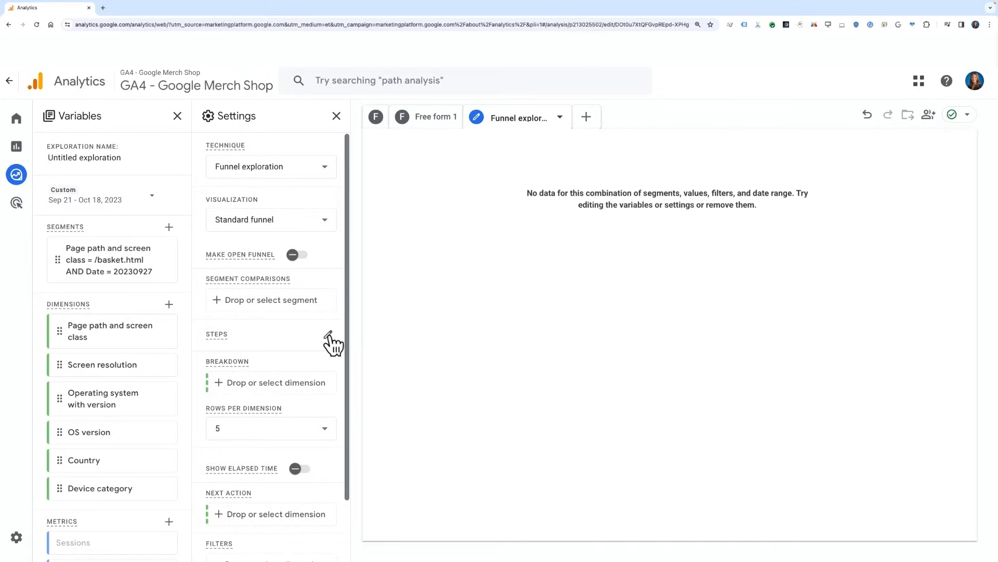
- Rename funnel Step 1 to 'Homepage View'
left_click(329, 336)
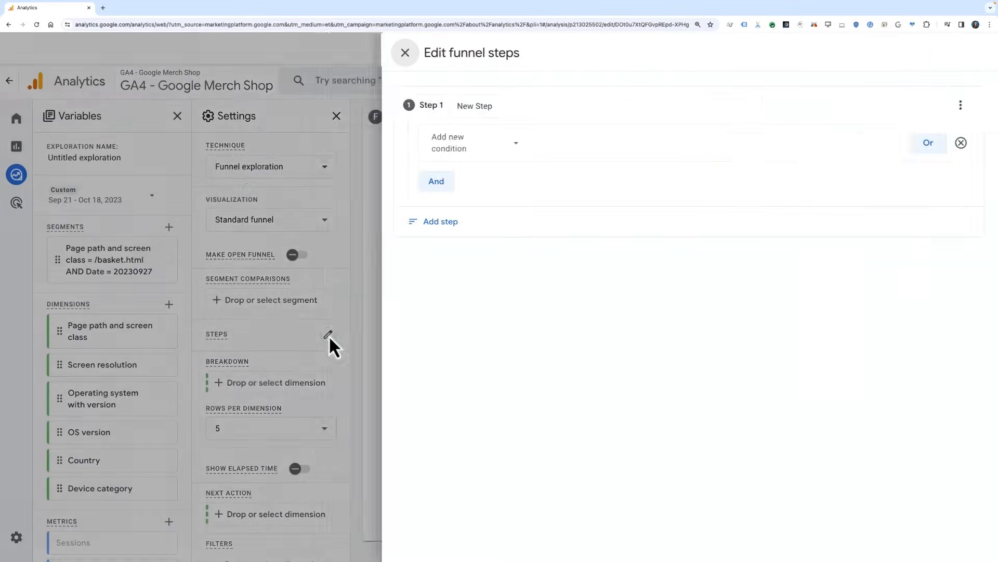
left_click(327, 336)
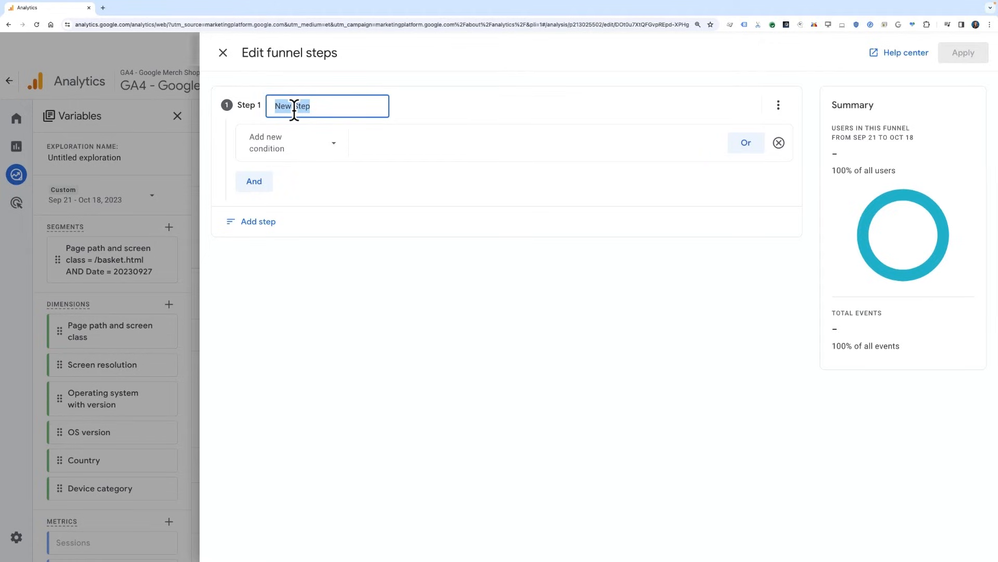
type("Homepa")
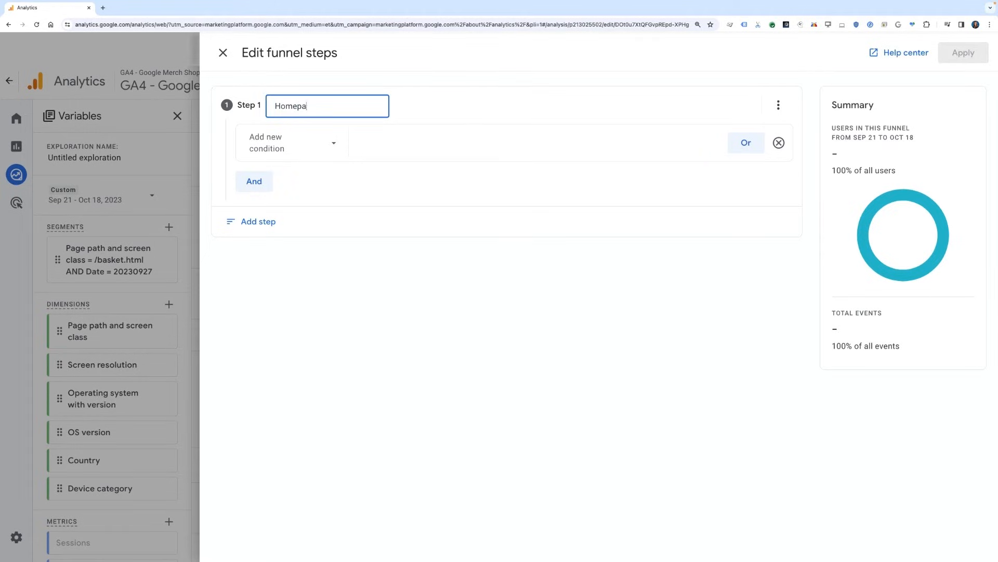
type("ge View")
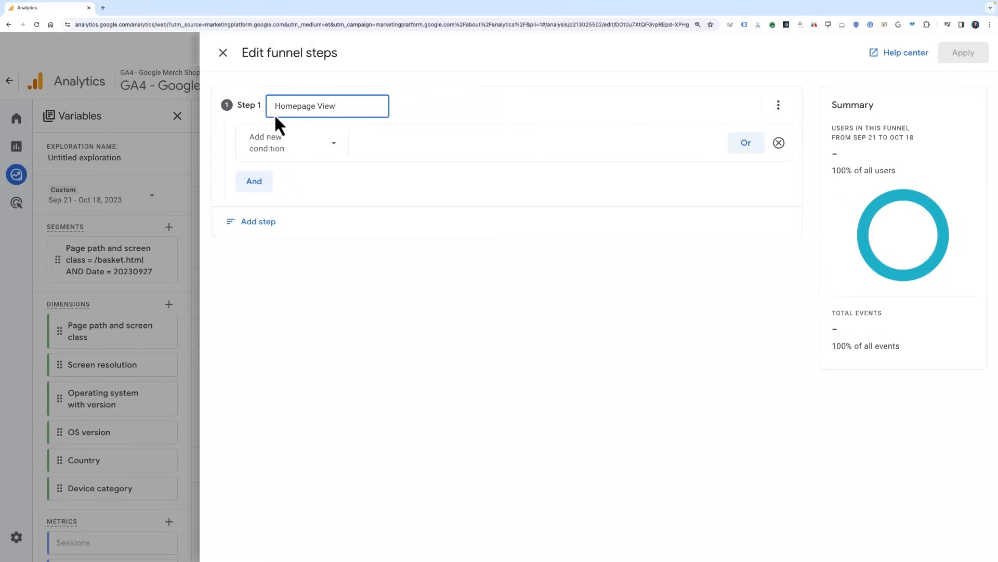
mouse_move(295, 153)
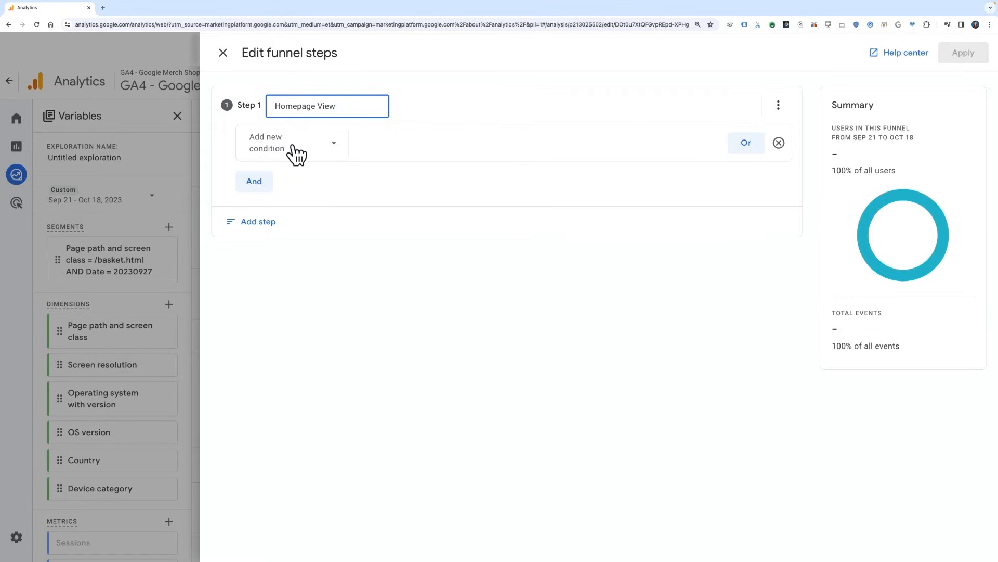
- Set its condition to Page path and screen class exactly matches /
left_click(290, 142)
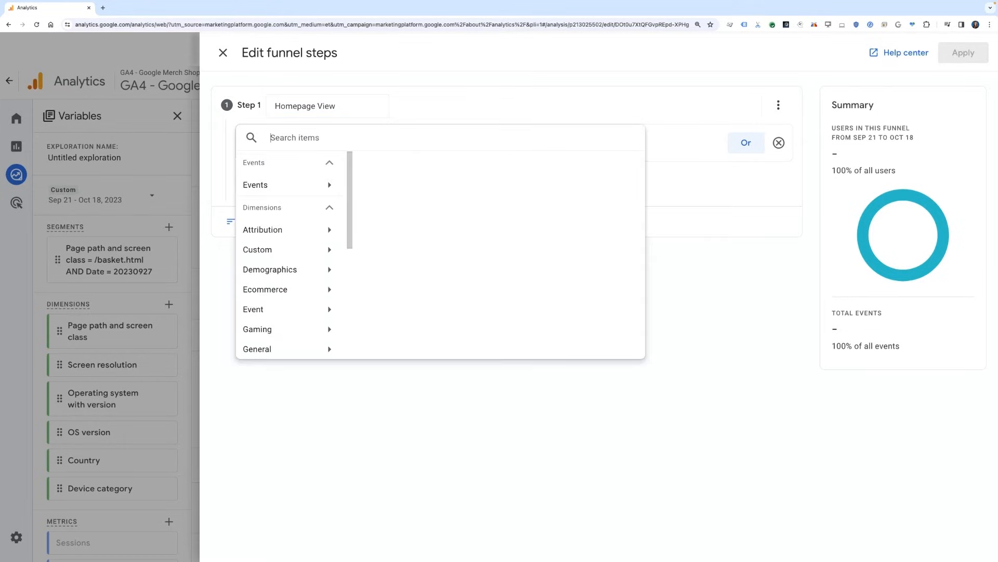
type("page path")
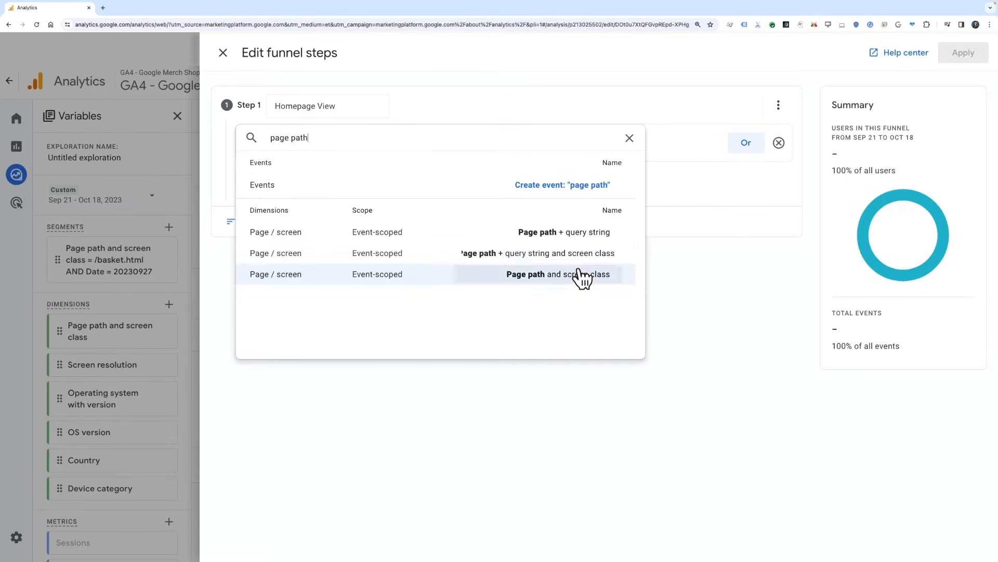
left_click(559, 274)
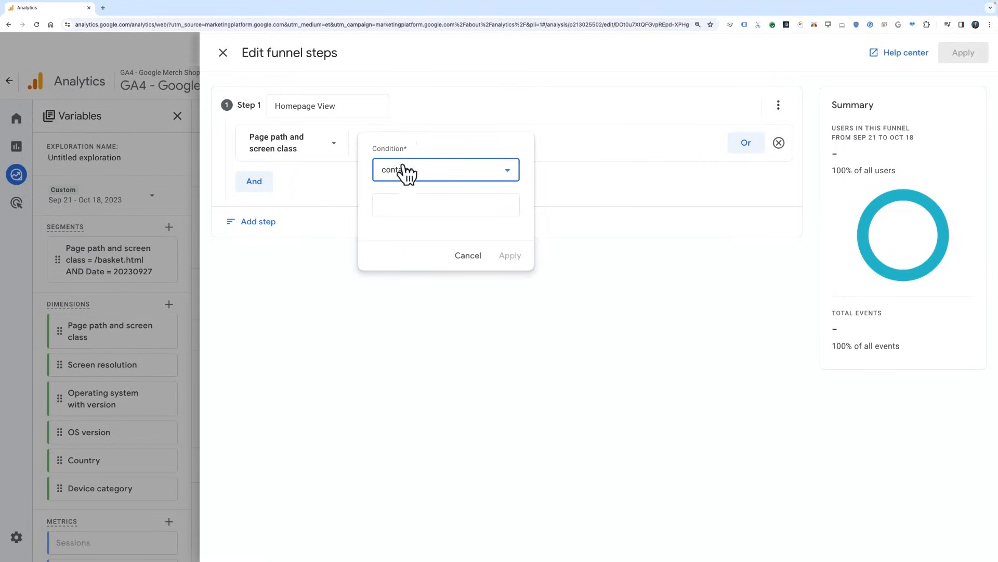
left_click(444, 170)
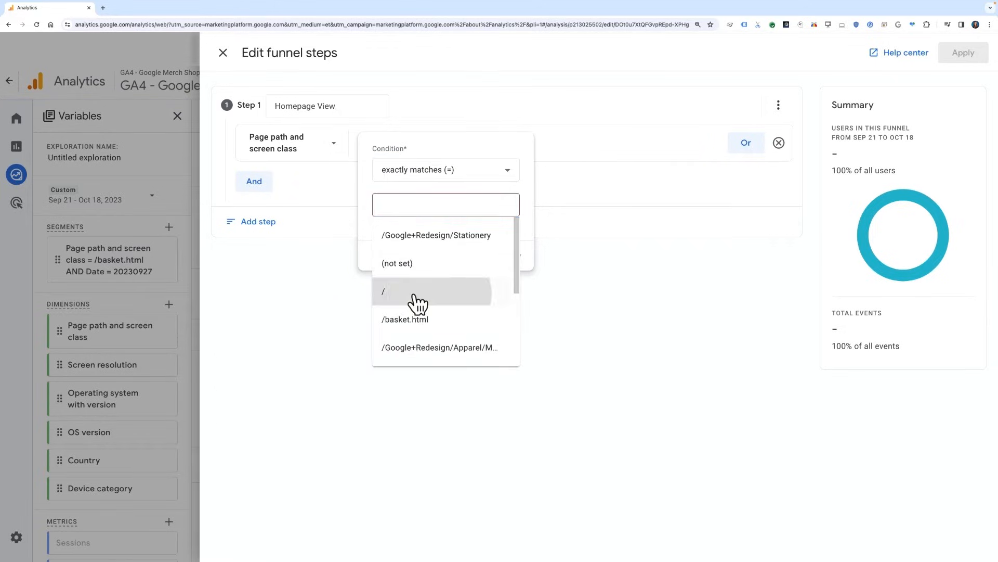
left_click(383, 292)
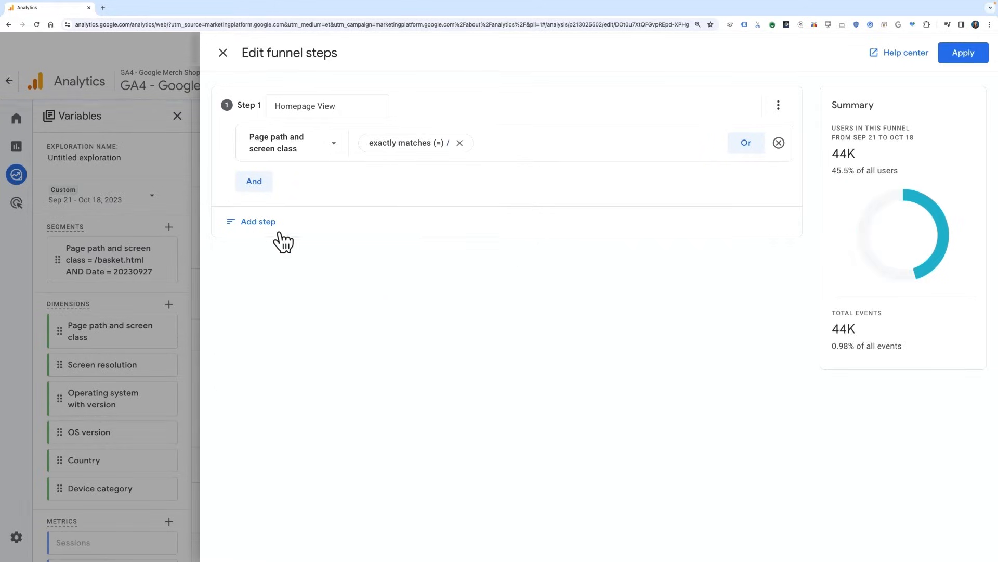
- Add step 2 'Add to Cart': add_to_cart events where item_brand contains Android
left_click(258, 221)
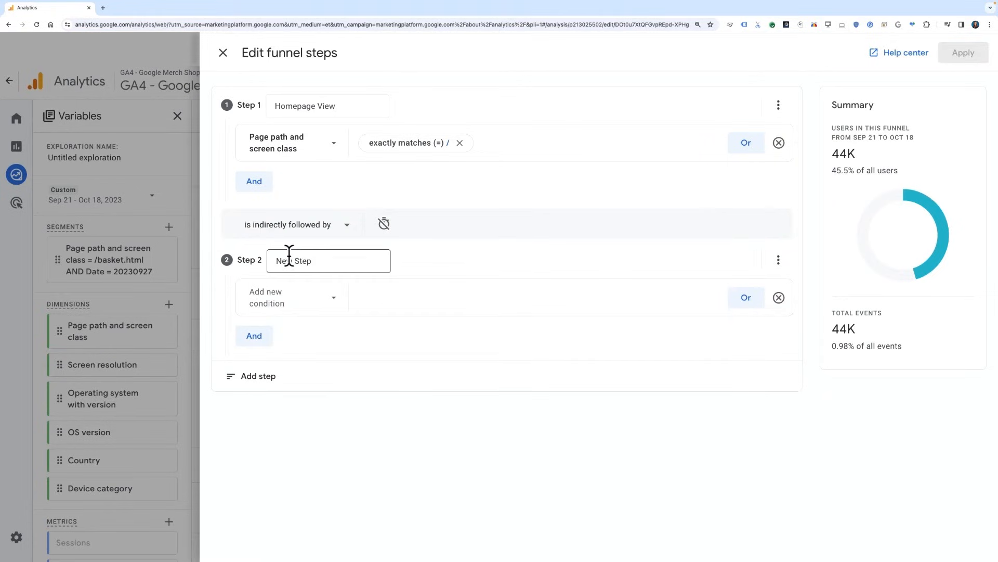
type("Add to Cart")
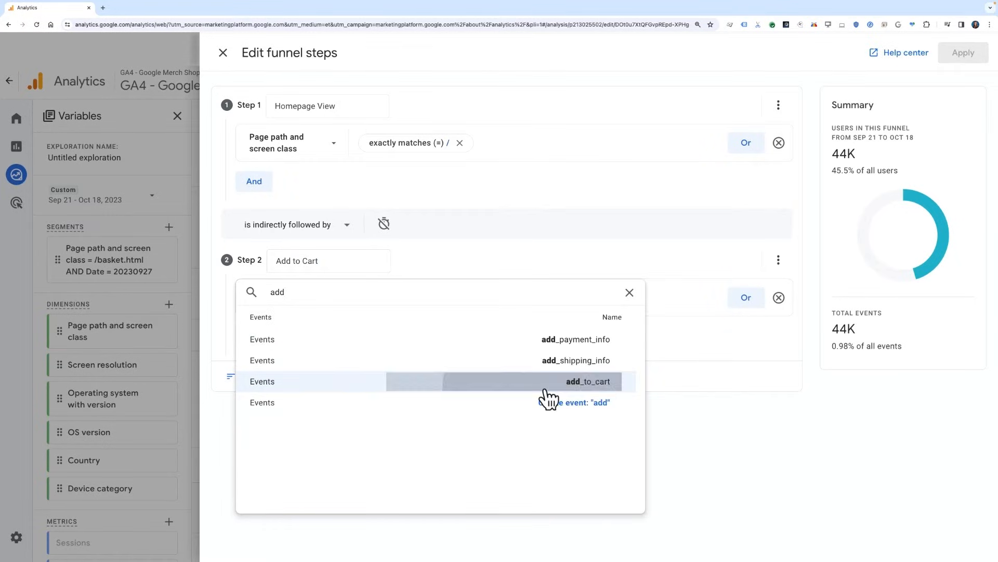
left_click(588, 381)
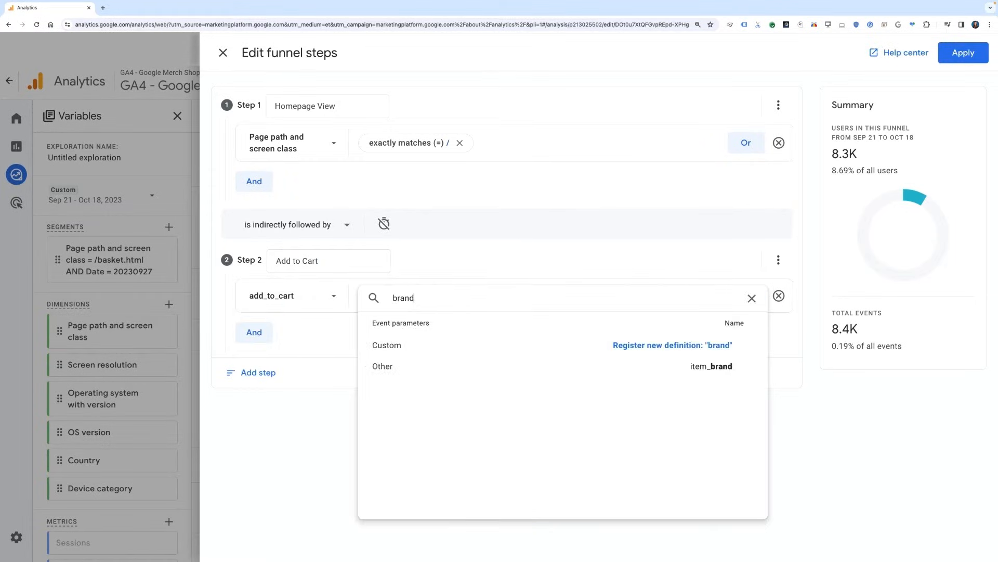
left_click(711, 365)
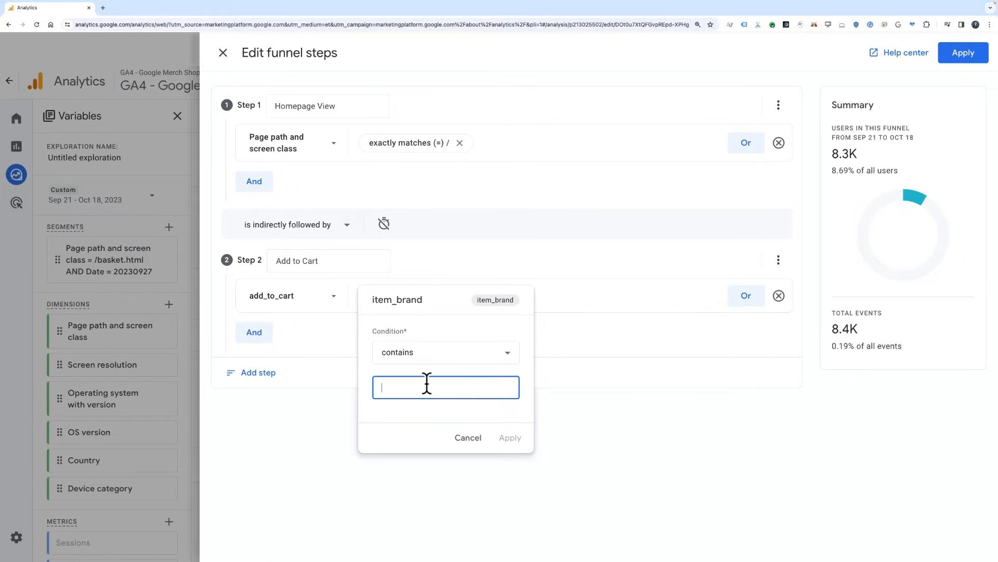
type("Android")
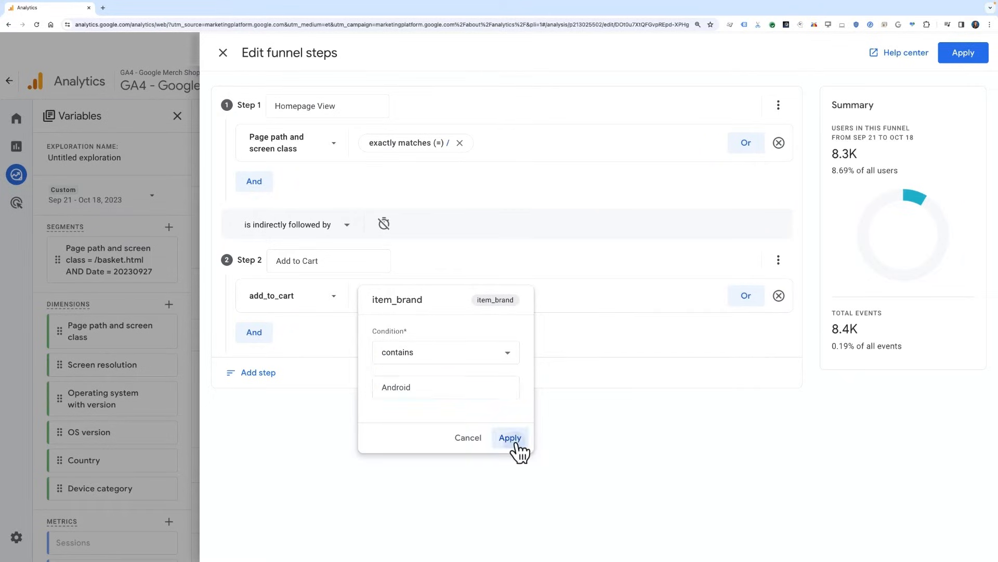
left_click(510, 437)
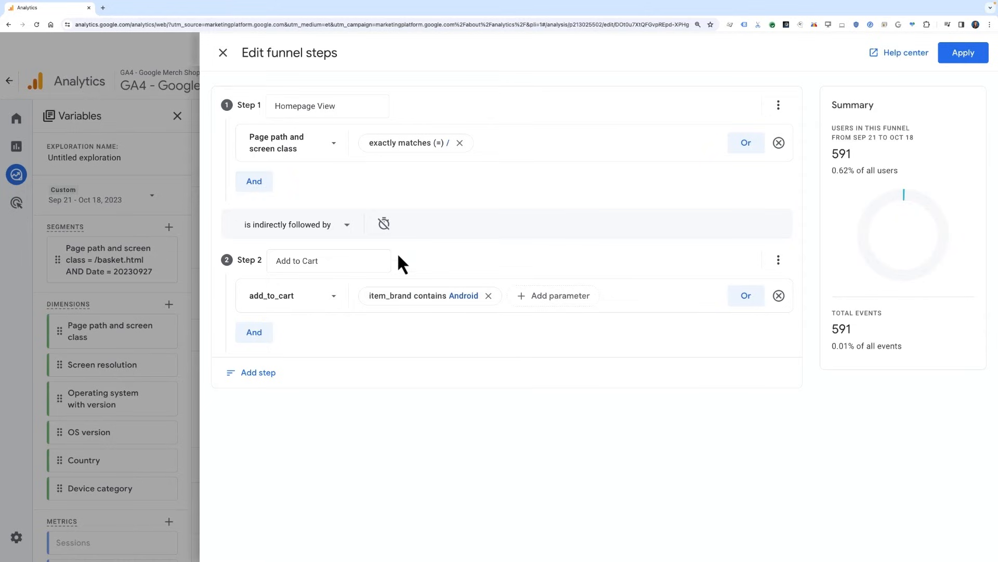
mouse_move(349, 230)
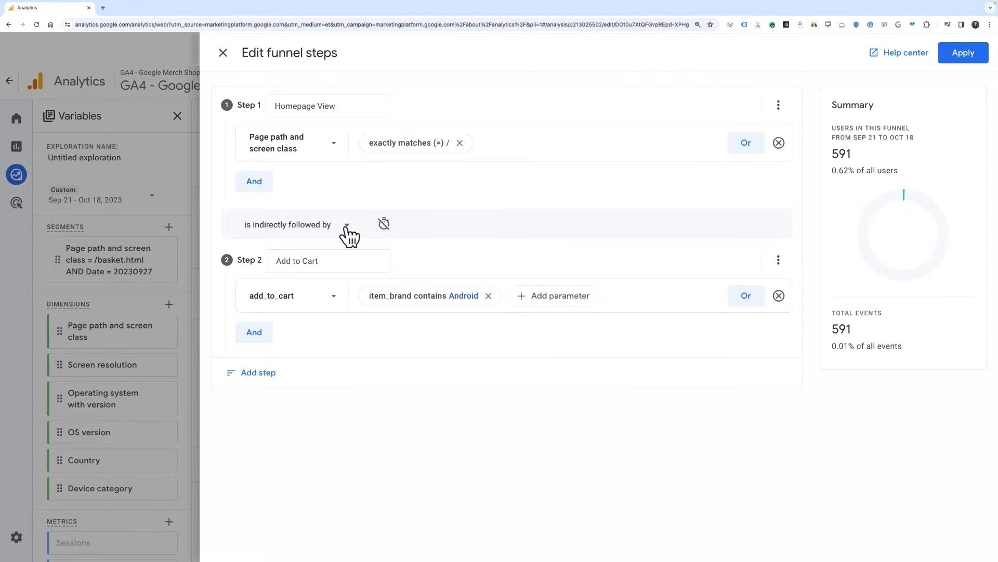
- Set step 2 to be indirectly followed from step 1
left_click(347, 225)
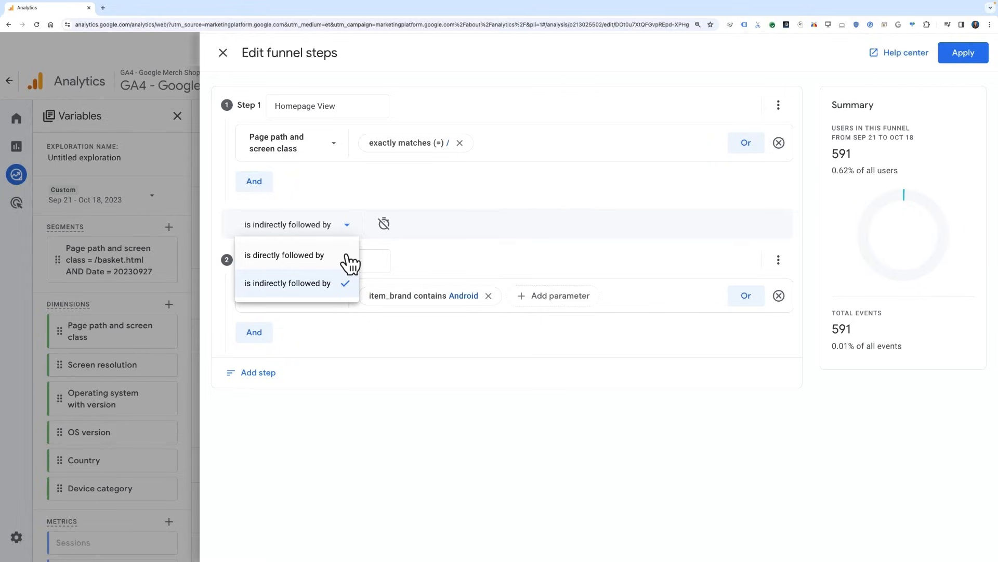
mouse_move(347, 291)
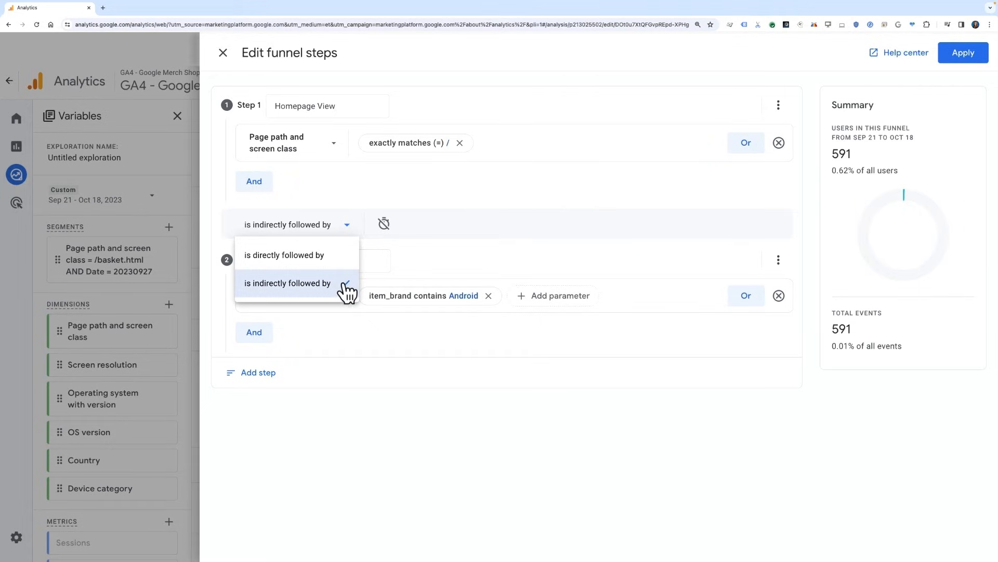
left_click(287, 283)
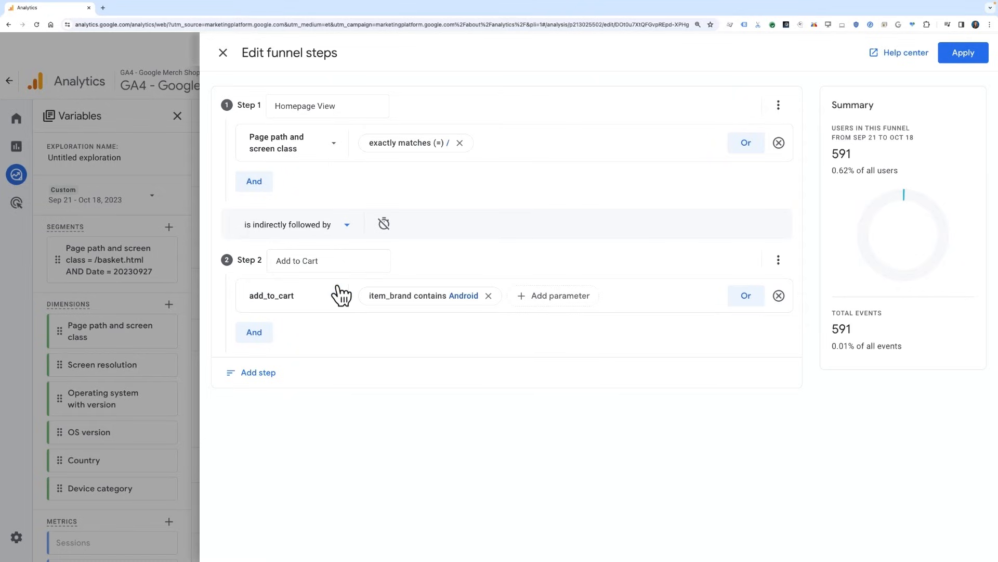
mouse_move(336, 387)
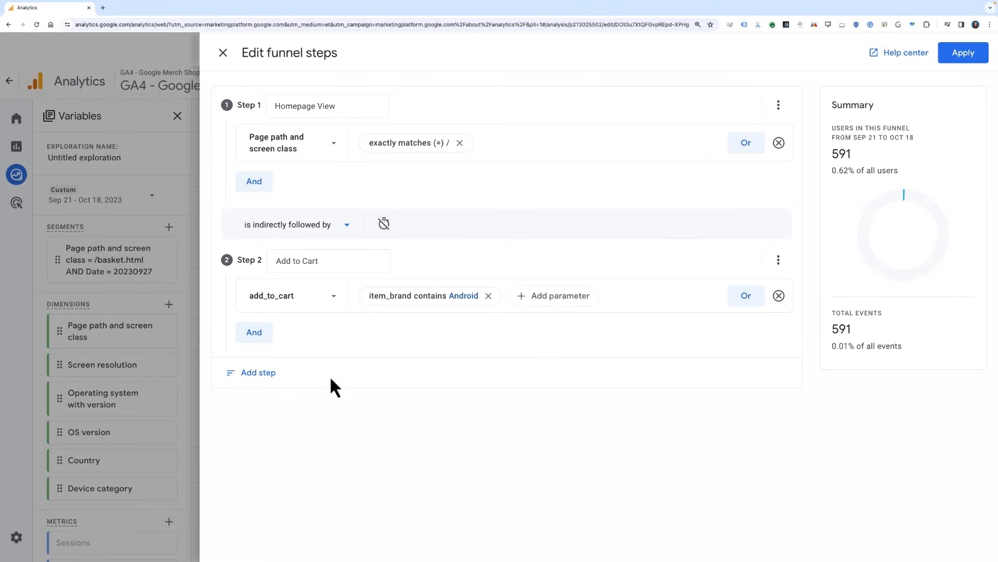
mouse_move(258, 372)
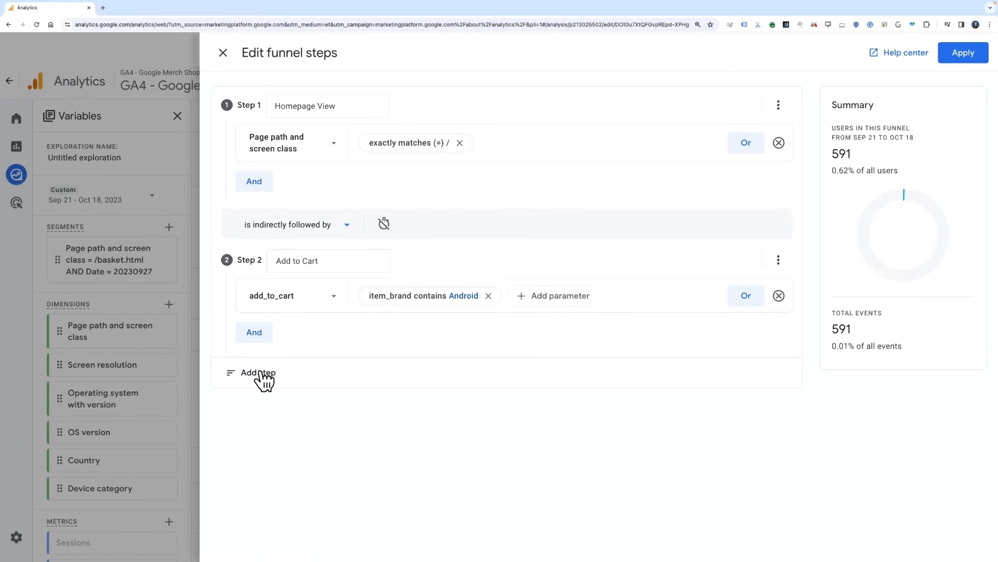
- Add step 3 'Add Payment Info' using the add_payment_info event
left_click(258, 372)
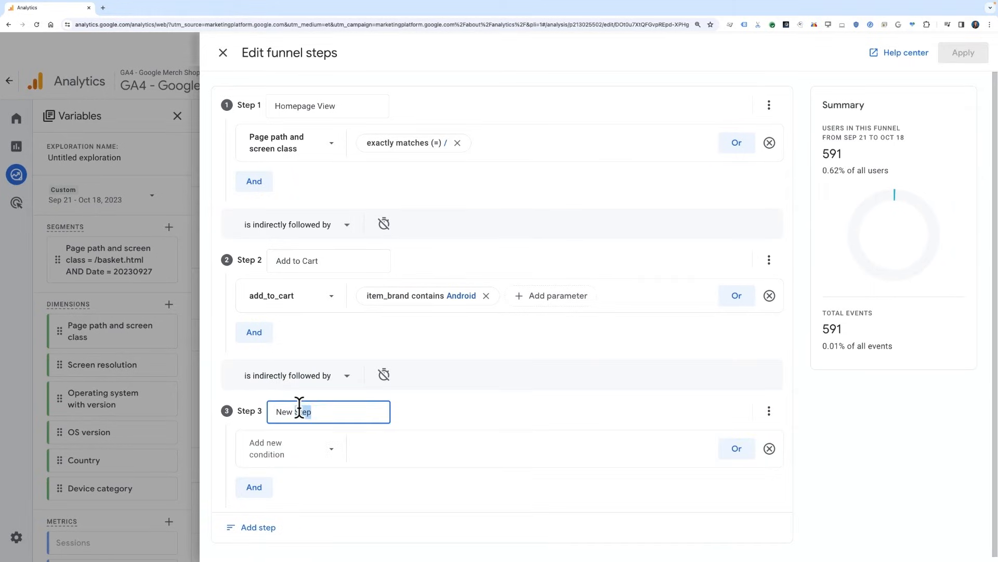
type("Add Payment")
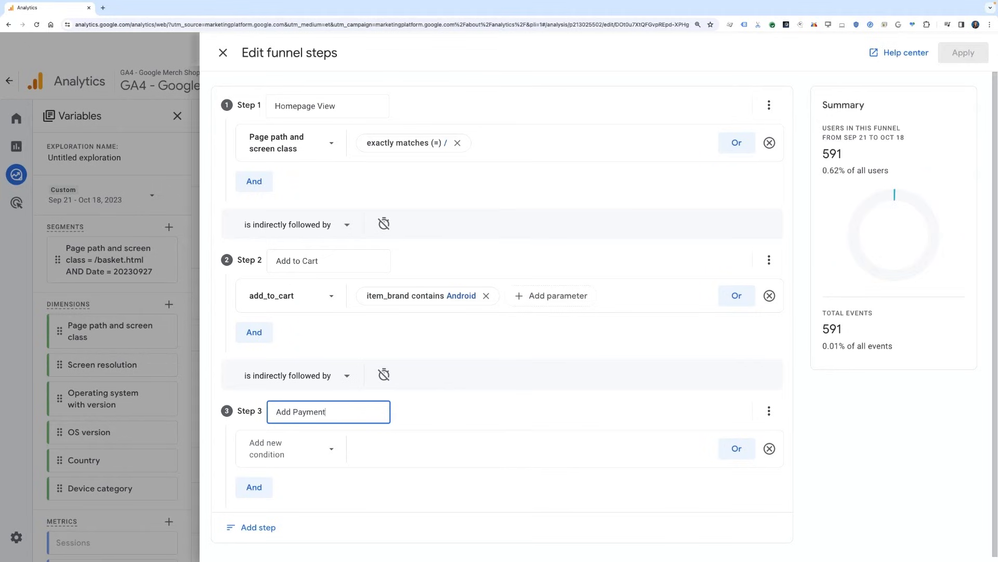
left_click(287, 447)
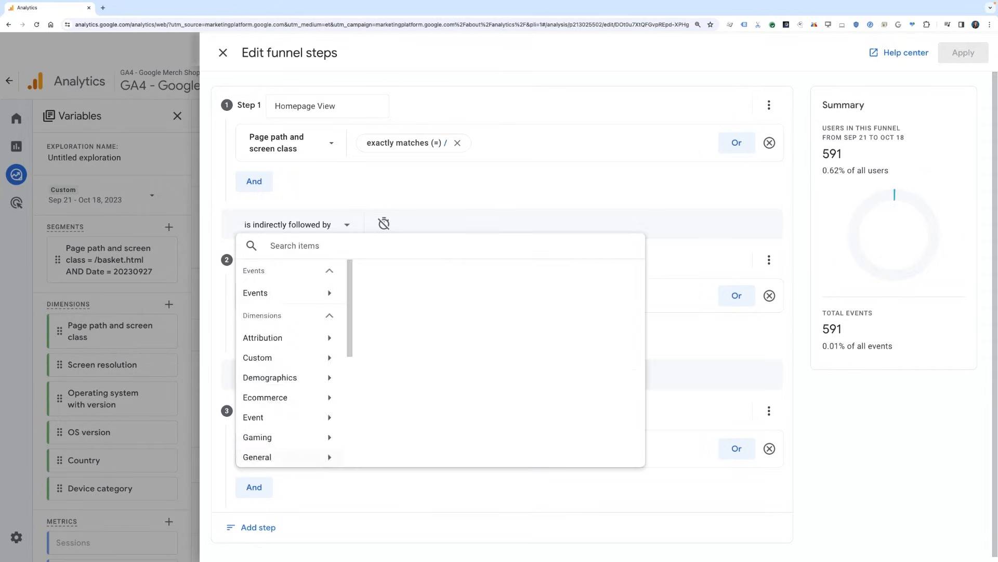
type("add")
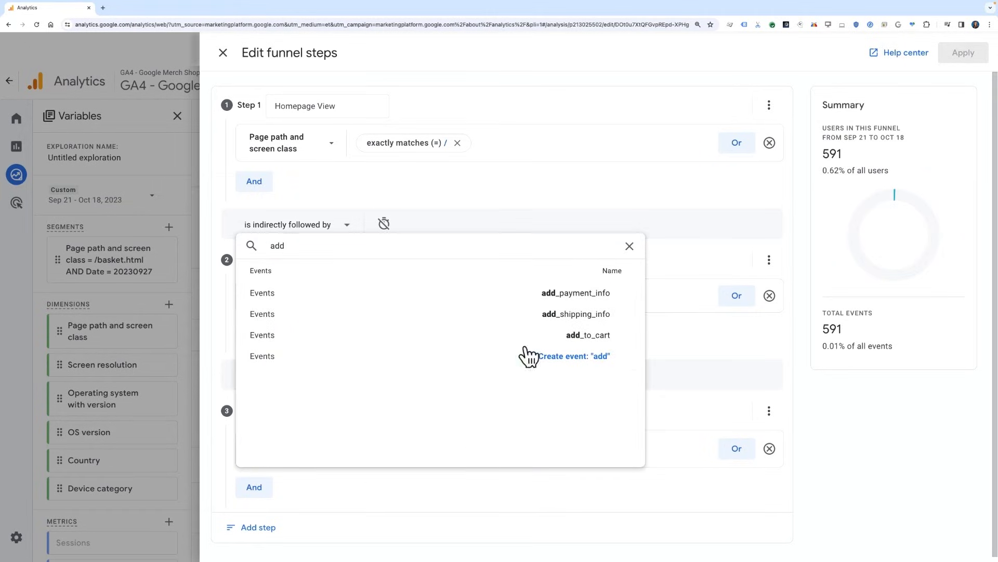
left_click(588, 335)
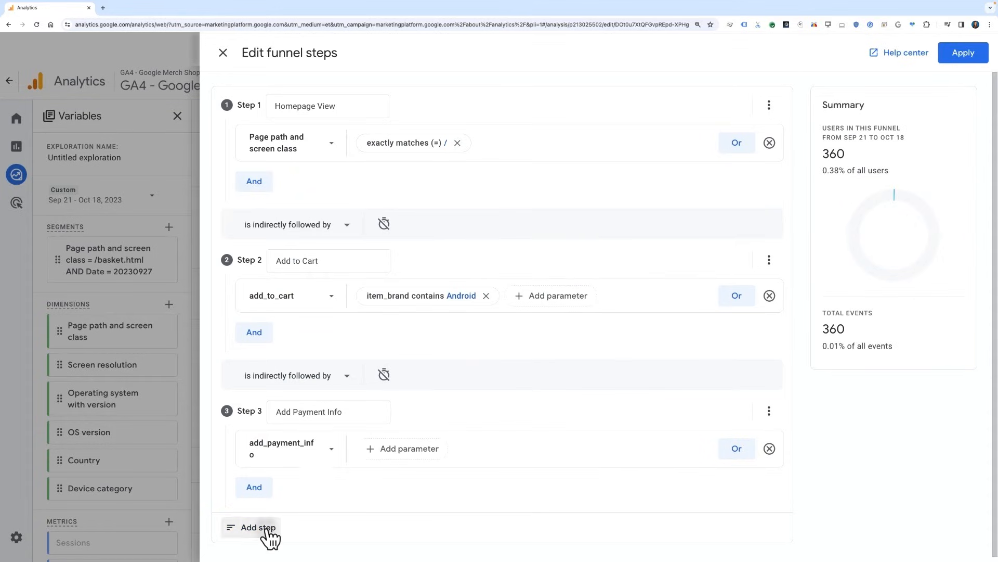
- Add funnel step 4 named Purchase, conditioned on the purchase event, and apply it
left_click(257, 526)
type("P")
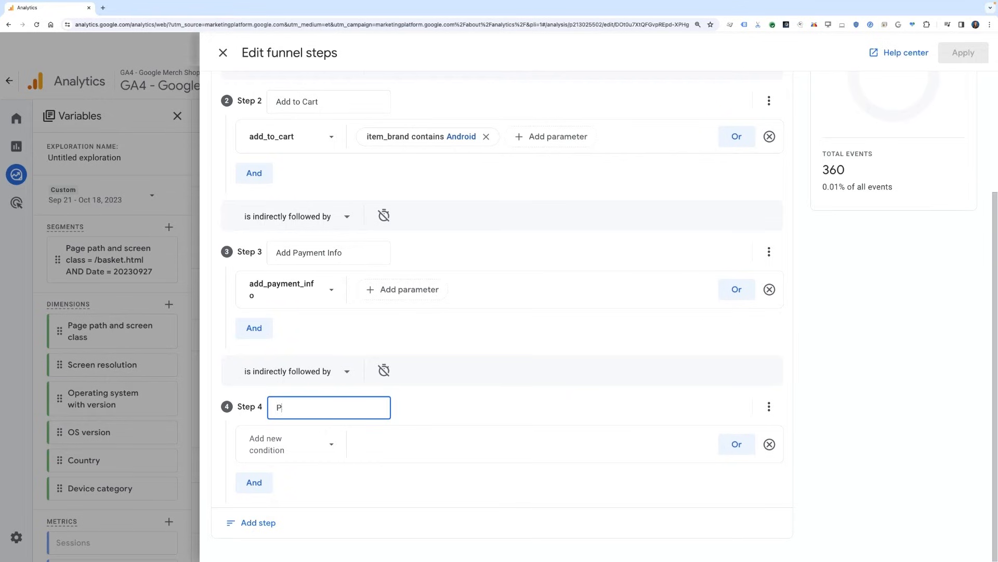
type("urchase")
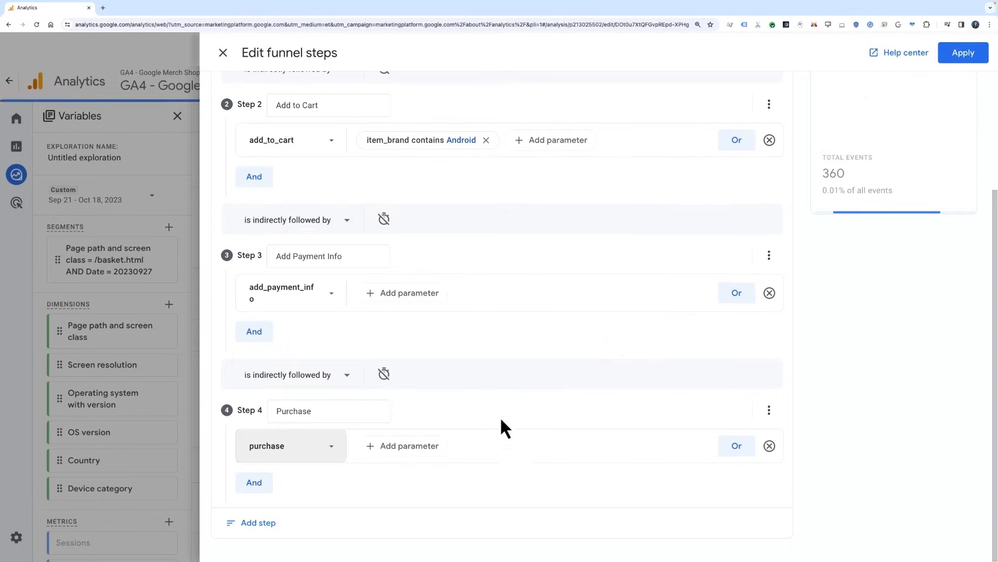
scroll("up", 3)
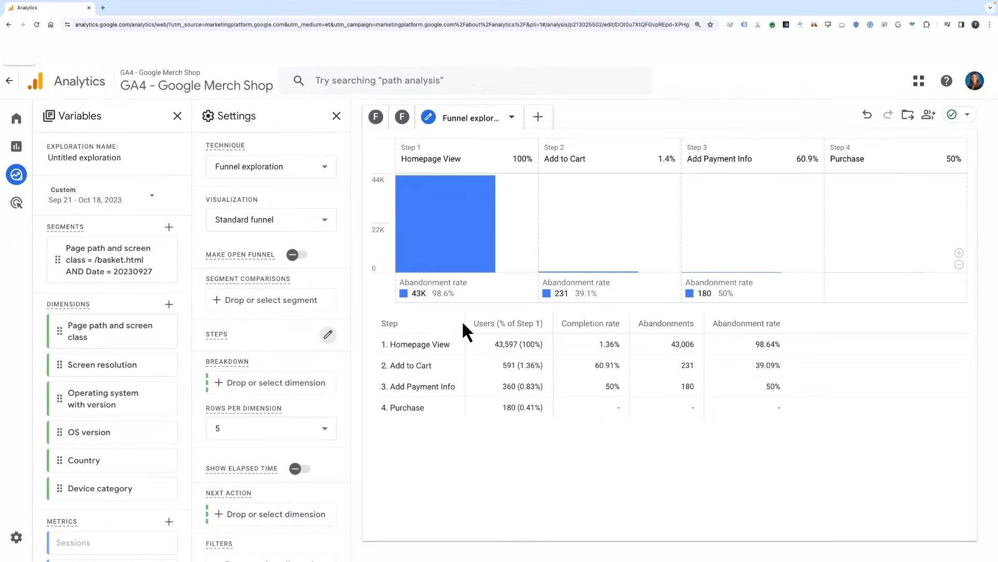
mouse_move(375, 304)
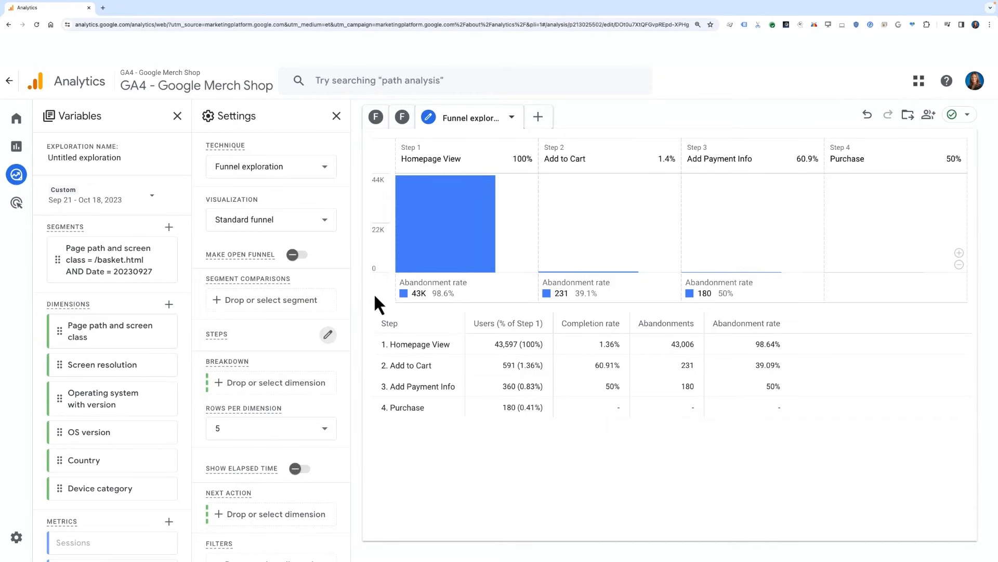
mouse_move(574, 275)
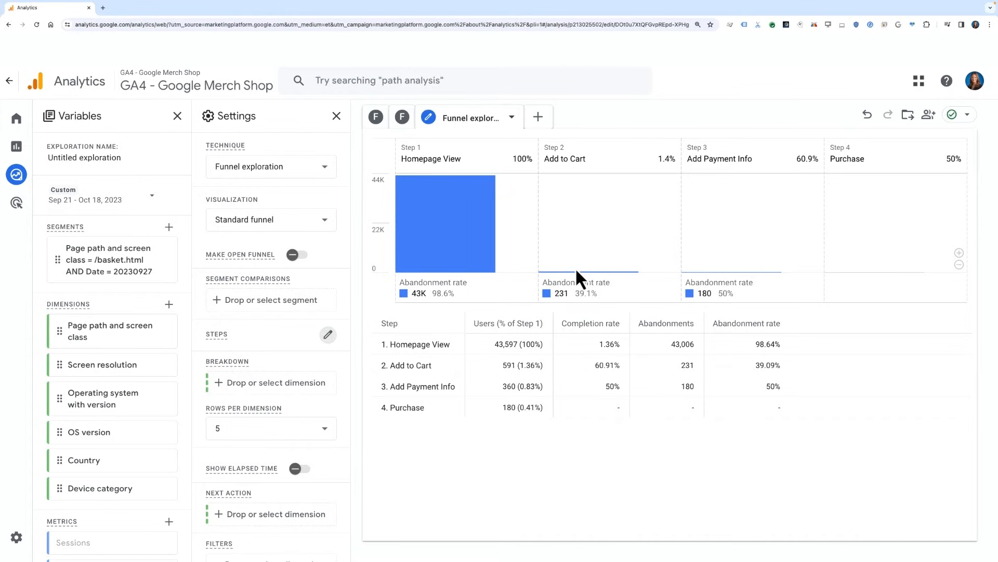
mouse_move(367, 333)
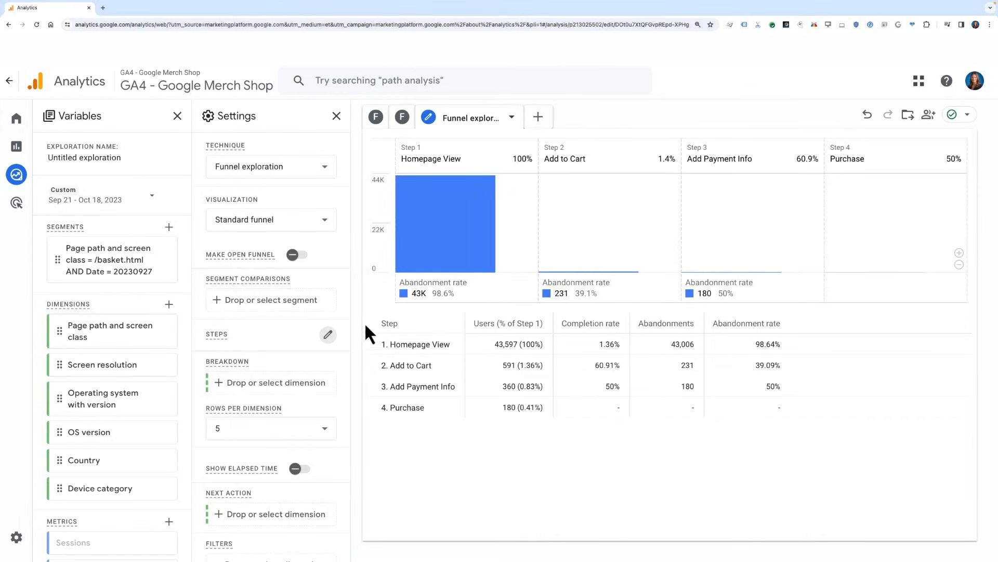
- Set Device category as the funnel breakdown and review the per-device rows
left_click(327, 335)
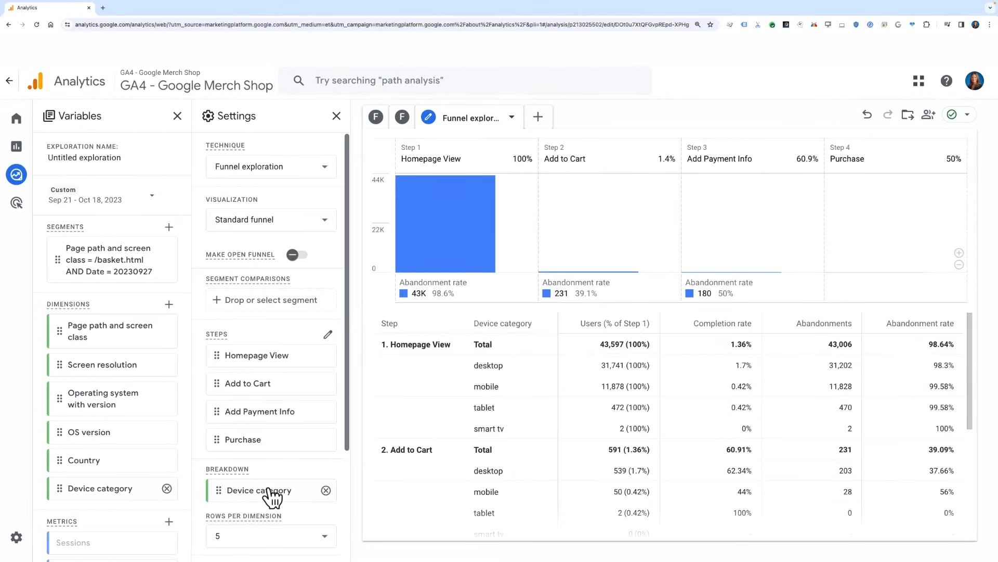
mouse_move(364, 423)
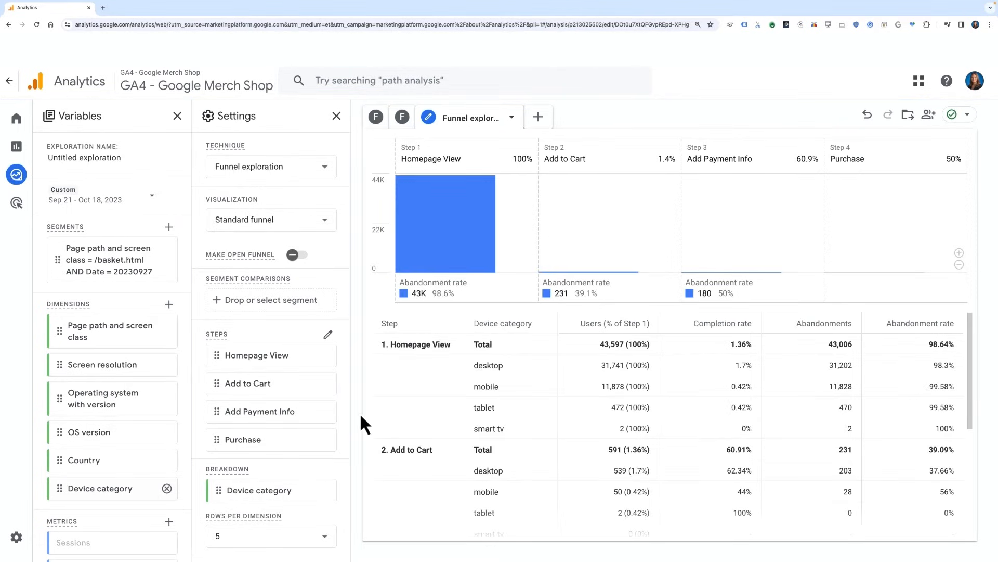
mouse_move(363, 372)
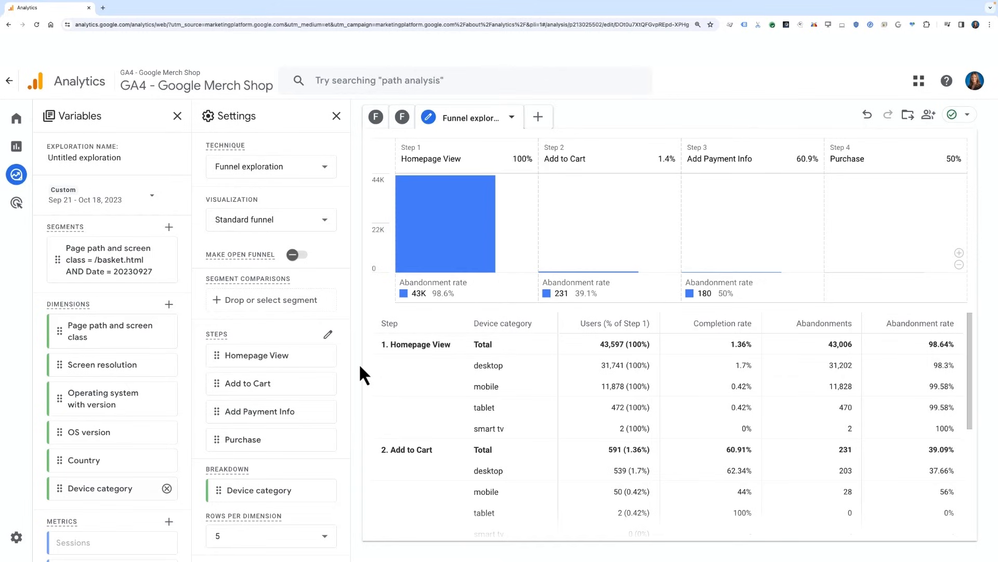
scroll("down", 3)
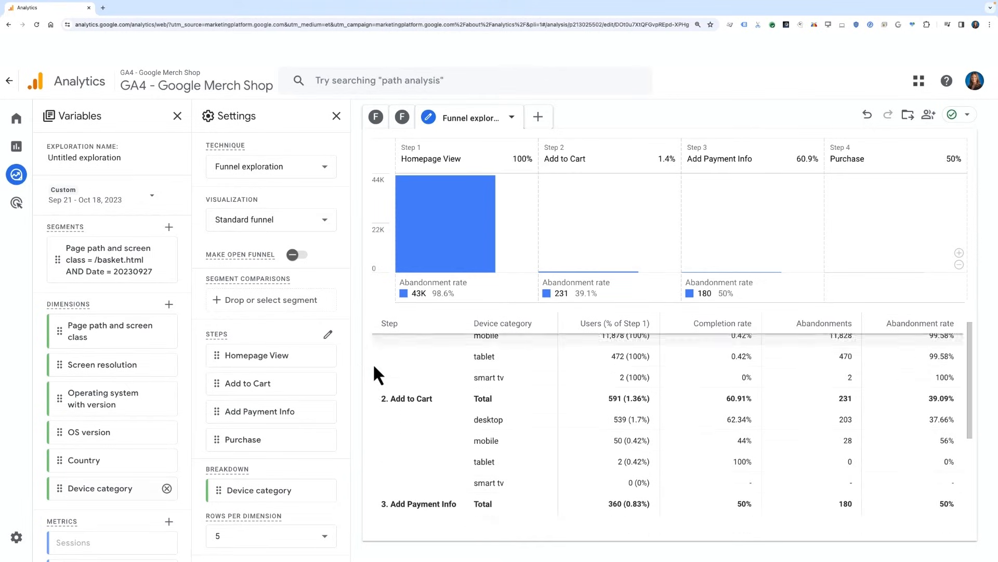
scroll("down", 3)
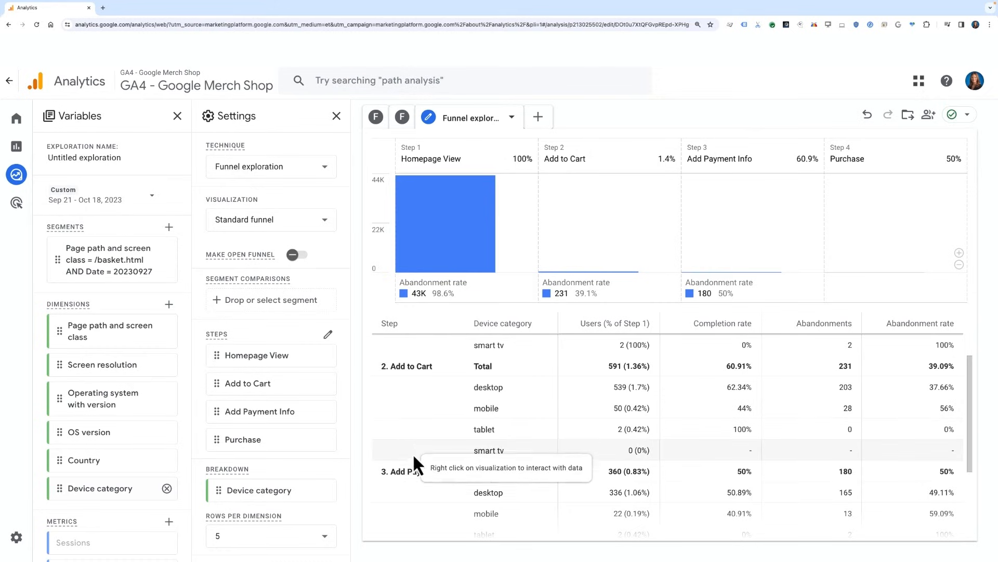
mouse_move(415, 532)
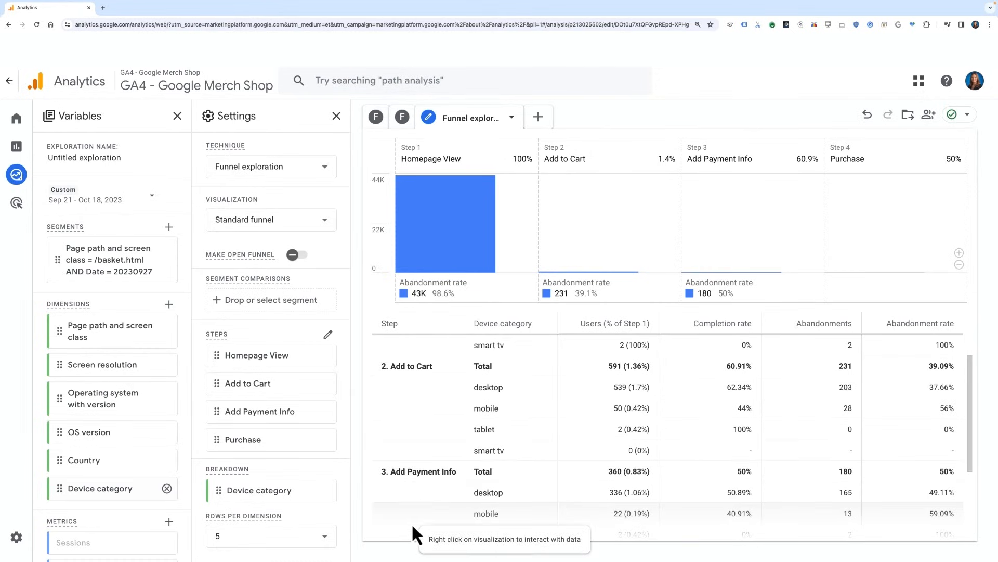
scroll("up", 3)
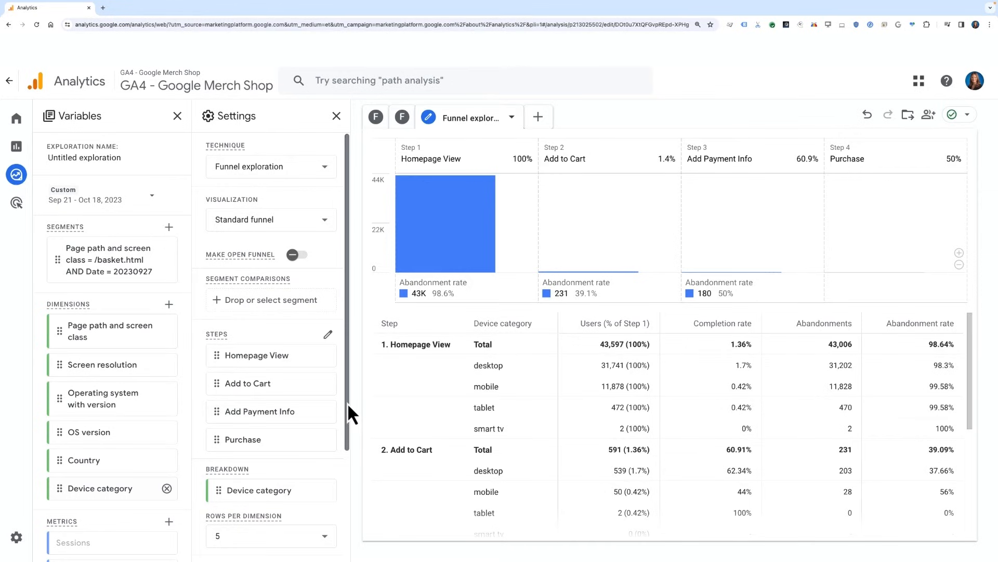
mouse_move(508, 379)
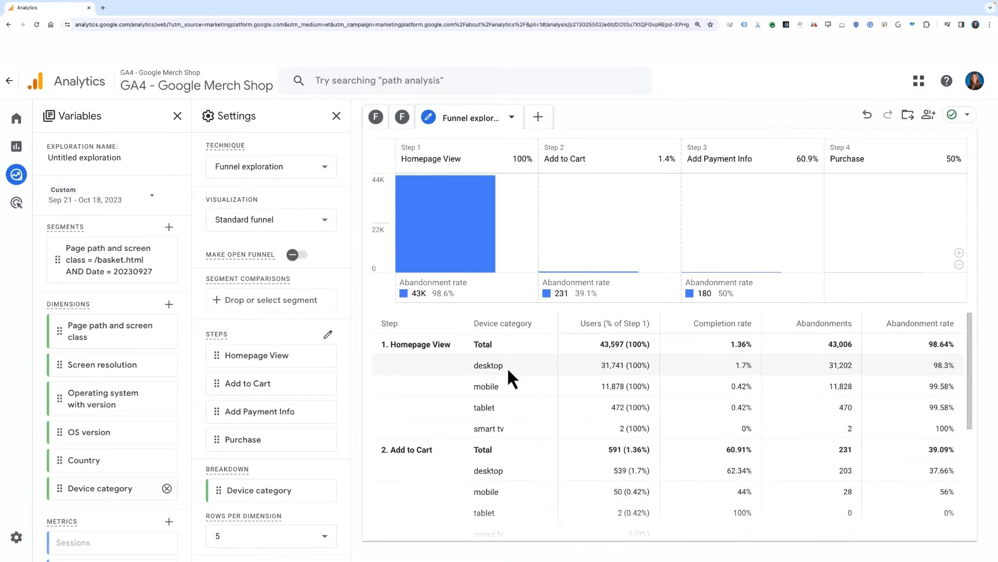
mouse_move(509, 377)
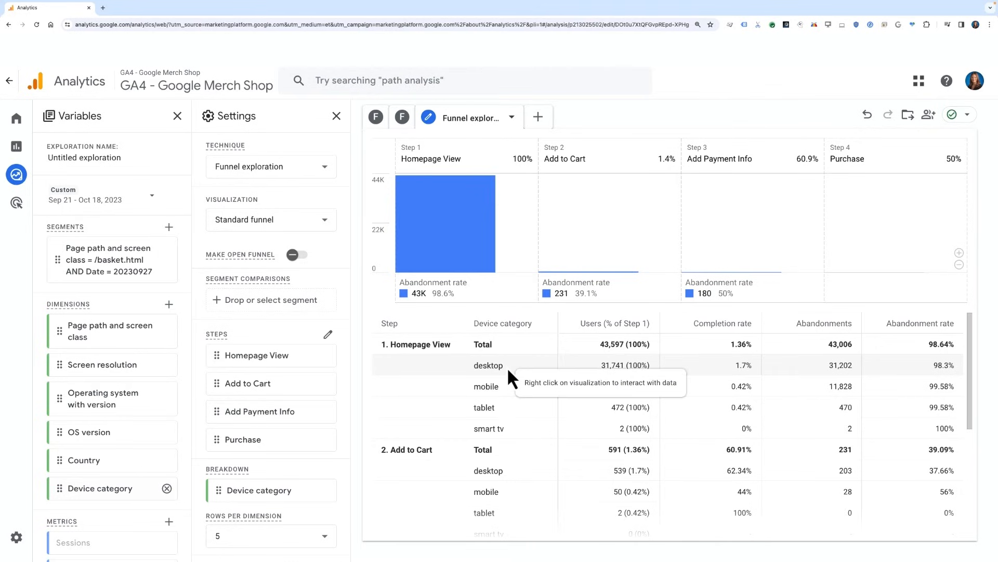
- Bring up user actions on the desktop Homepage View row to include only desktop users
right_click(447, 222)
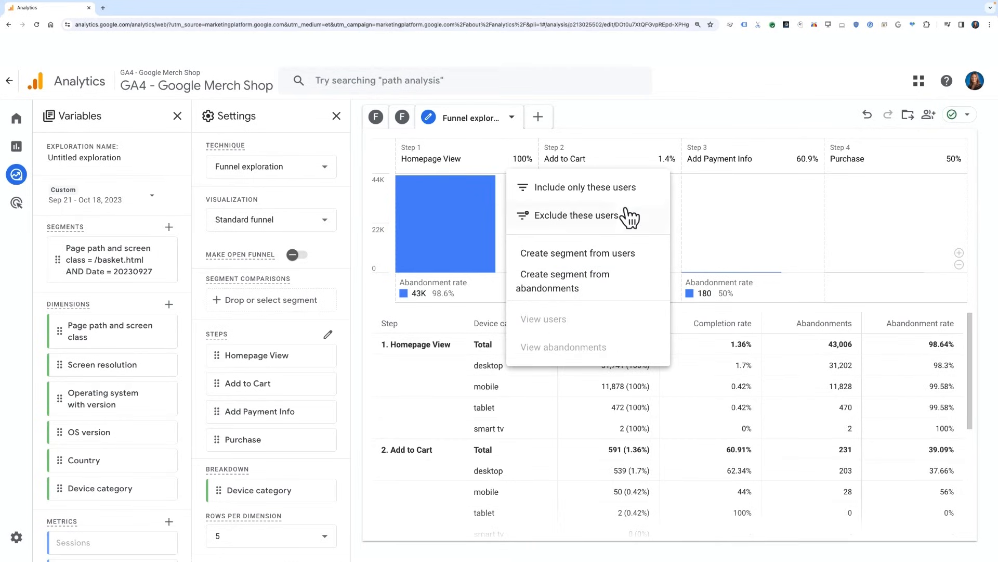
mouse_move(649, 192)
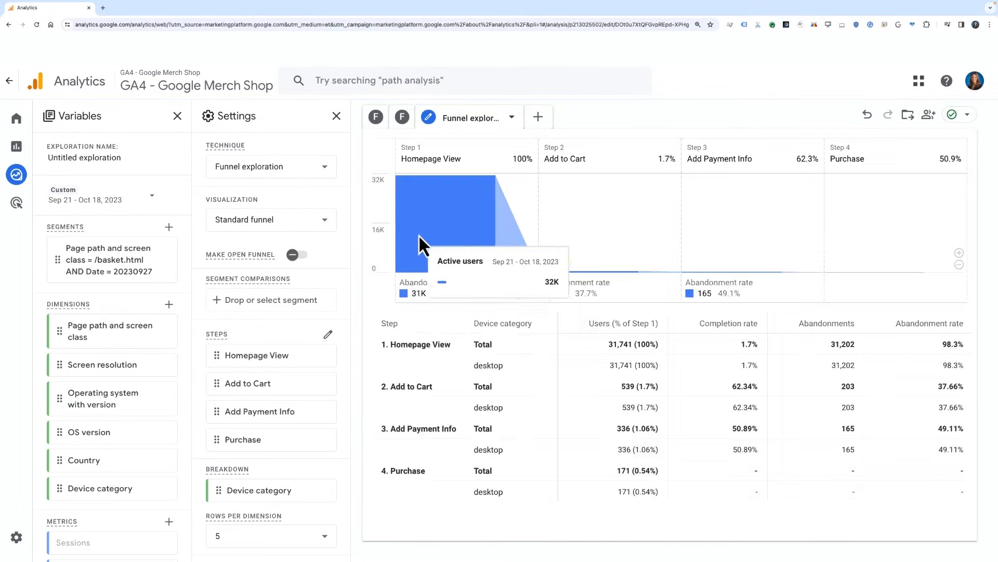
mouse_move(379, 257)
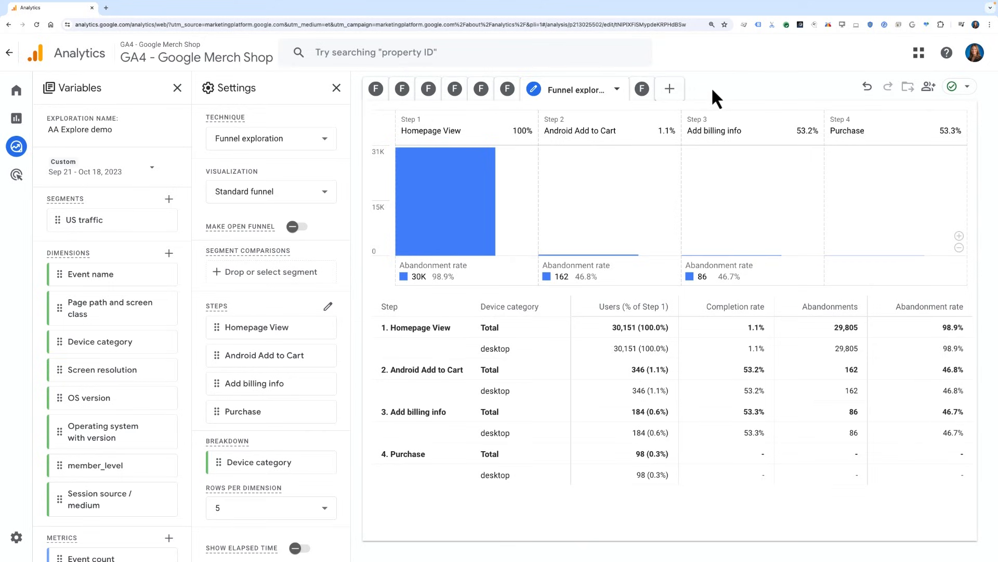
- Create a new Path exploration tab and start over with no starting or ending node
left_click(668, 88)
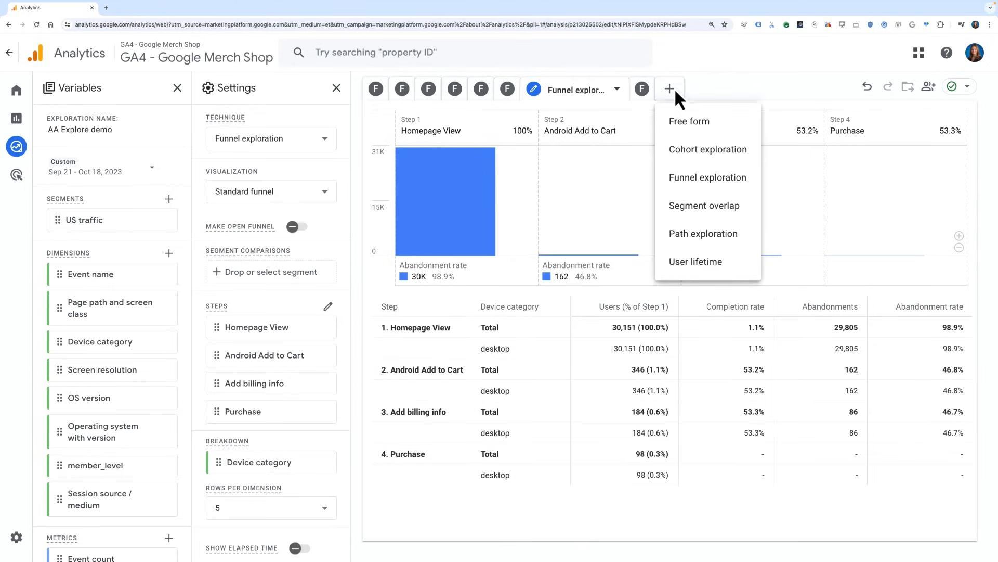
mouse_move(668, 245)
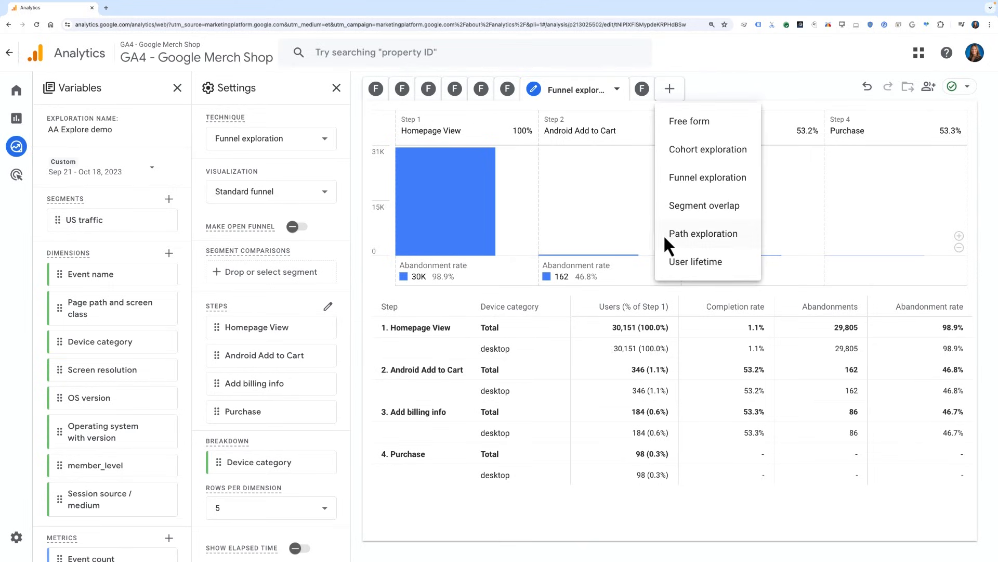
left_click(703, 232)
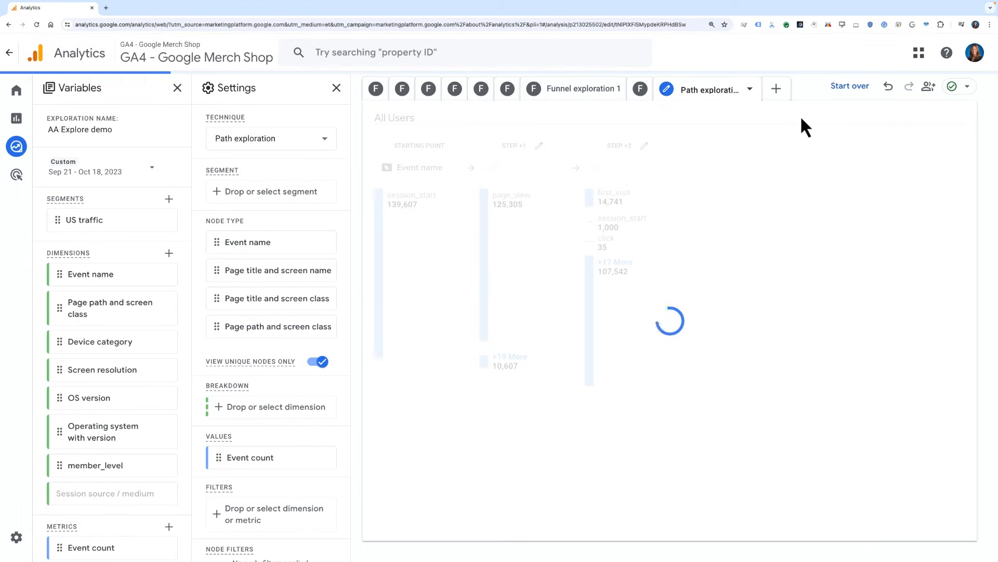
left_click(849, 86)
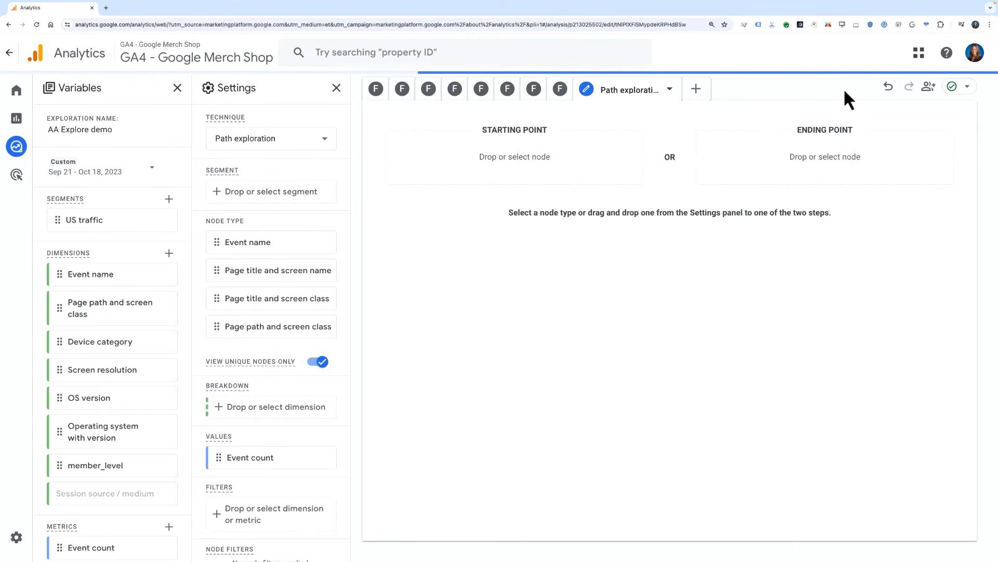
mouse_move(878, 174)
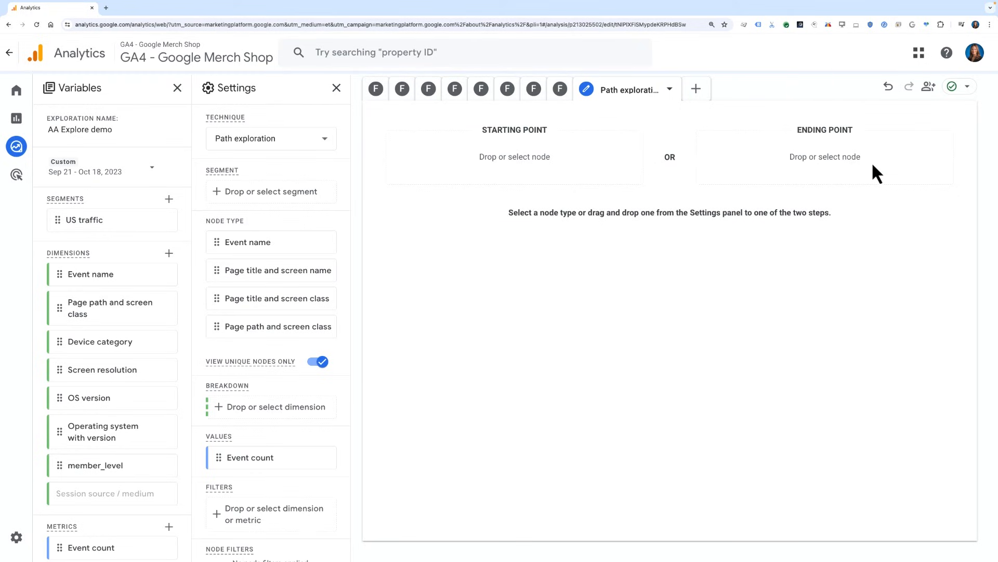
- Set the path's ending point to the add_to_cart event by event name
left_click(824, 157)
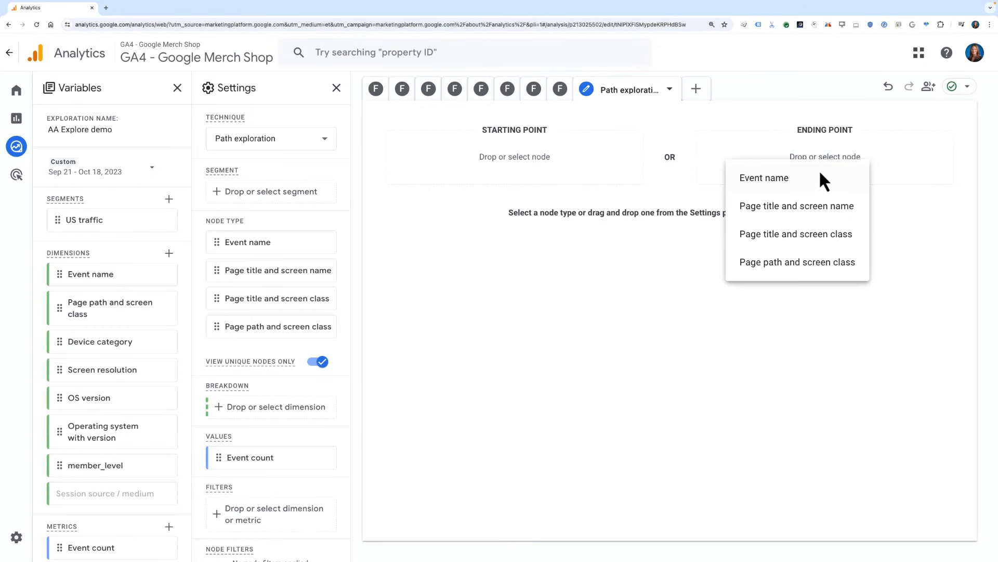
left_click(764, 178)
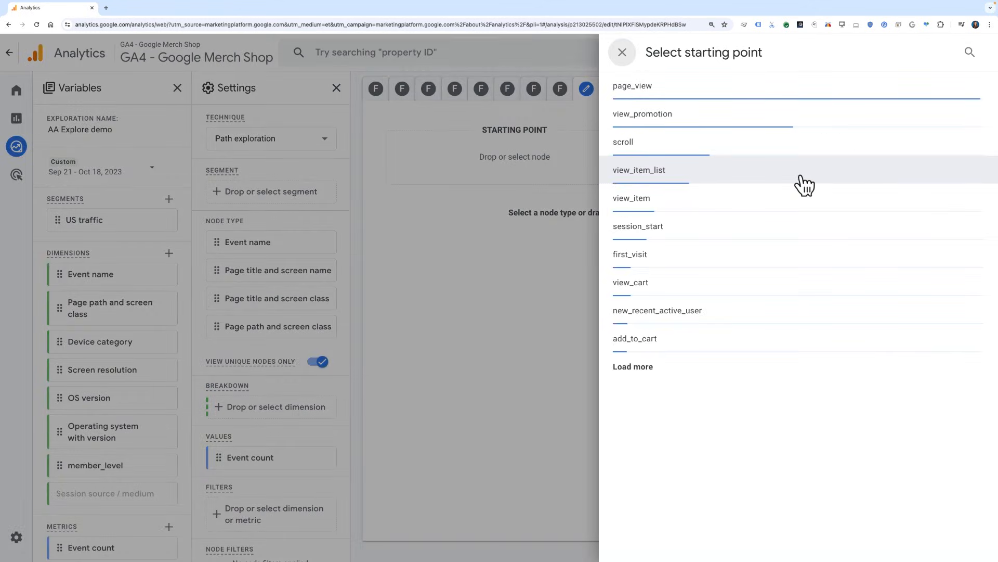
mouse_move(707, 313)
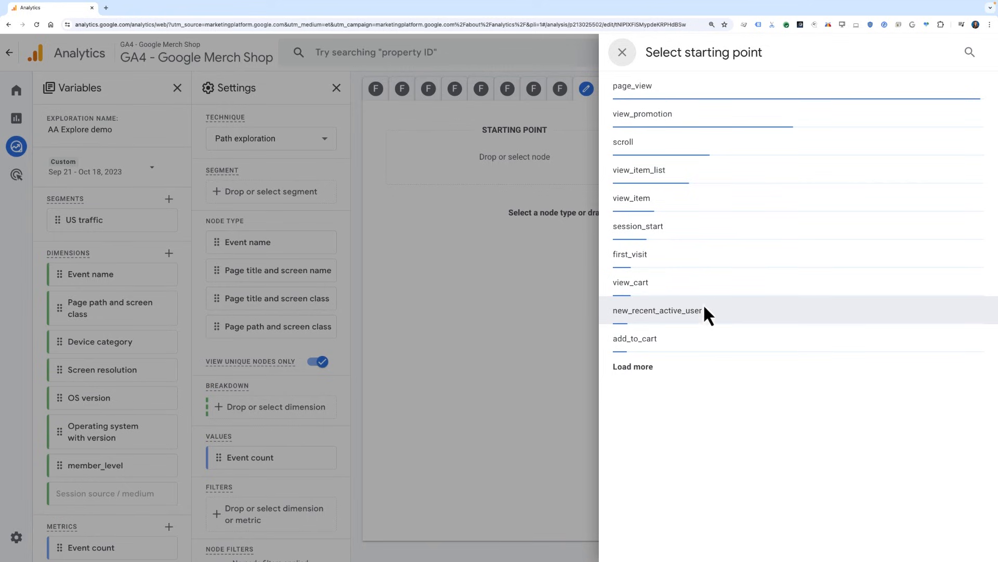
mouse_move(665, 355)
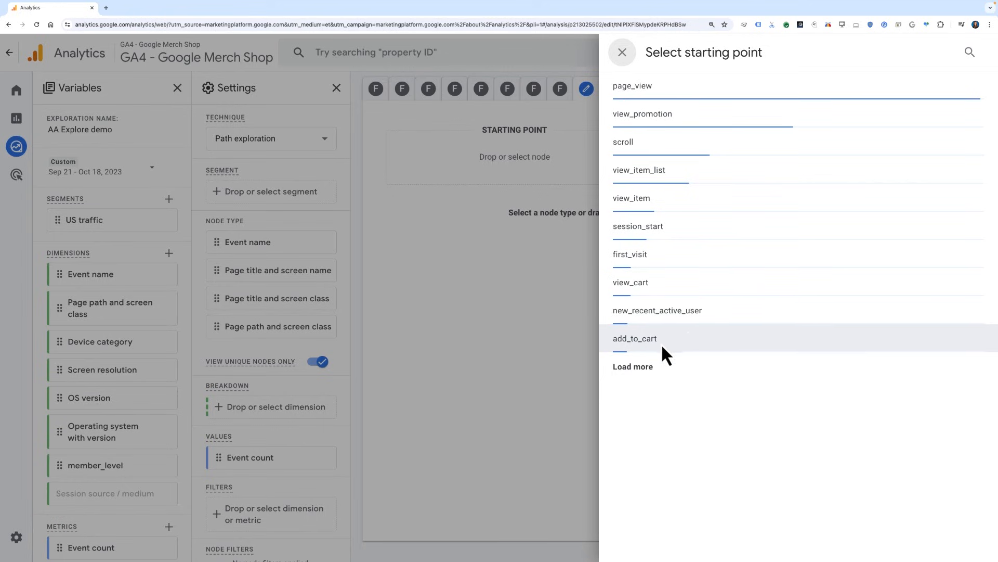
left_click(622, 52)
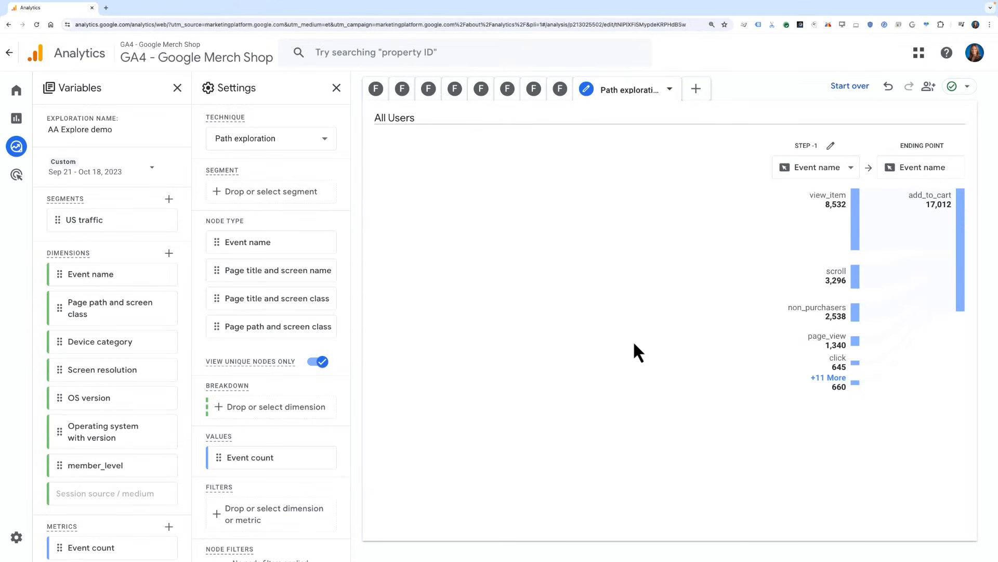
mouse_move(773, 240)
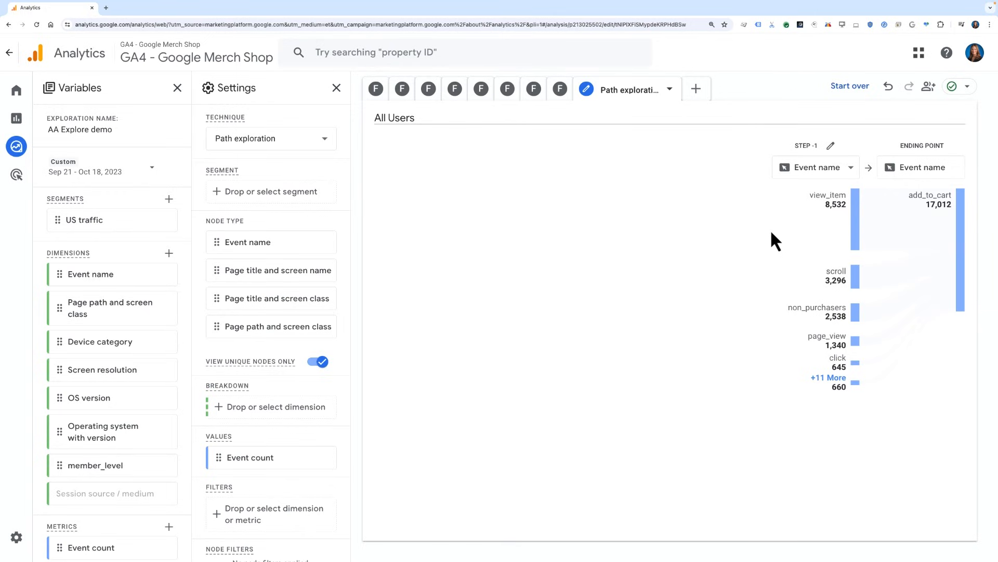
mouse_move(853, 180)
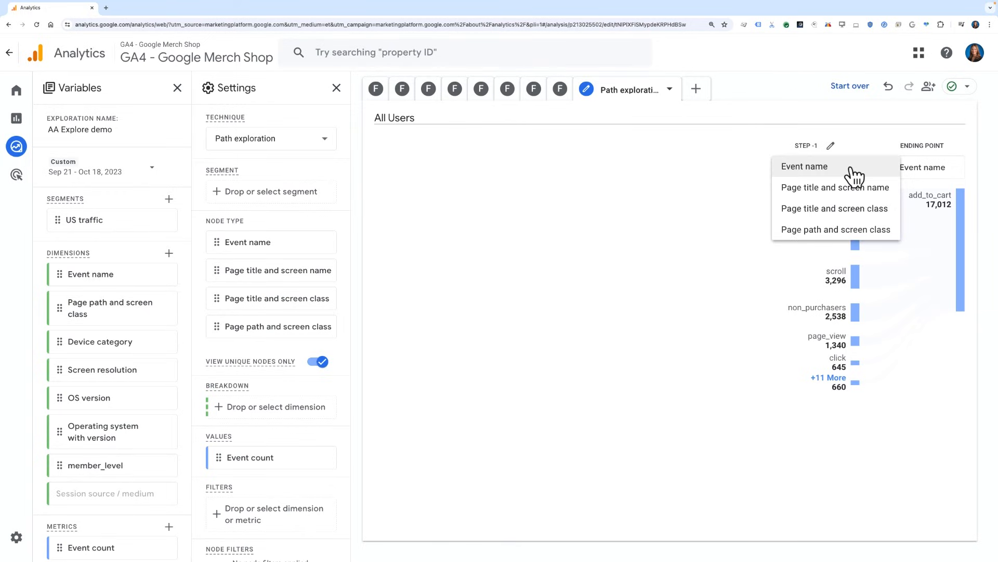
mouse_move(851, 175)
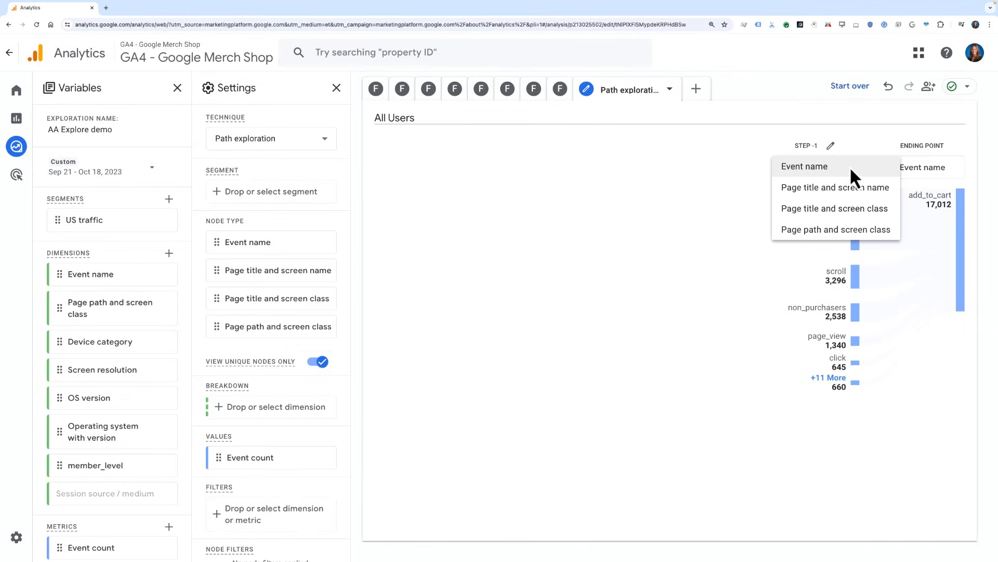
mouse_move(855, 185)
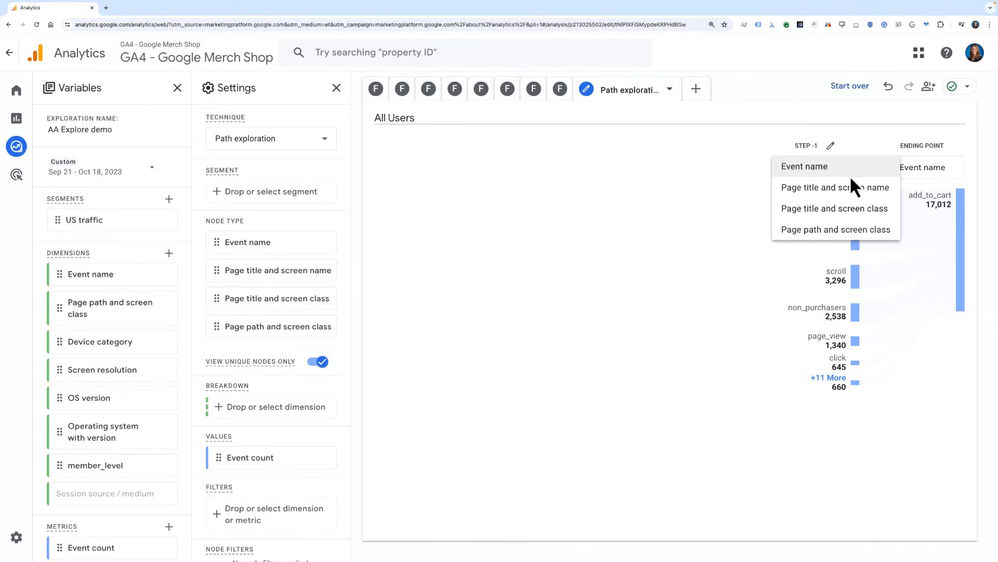
mouse_move(858, 215)
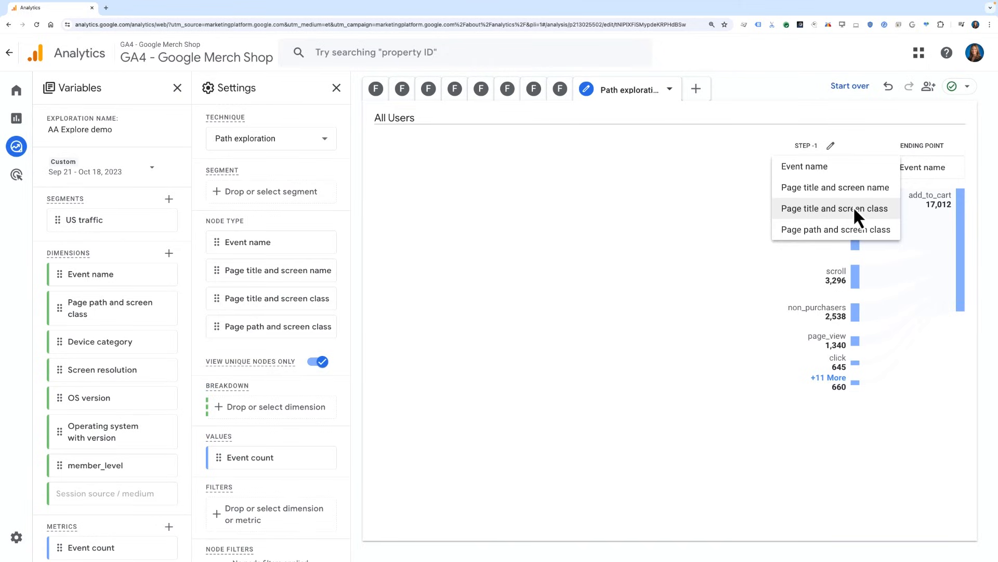
mouse_move(859, 244)
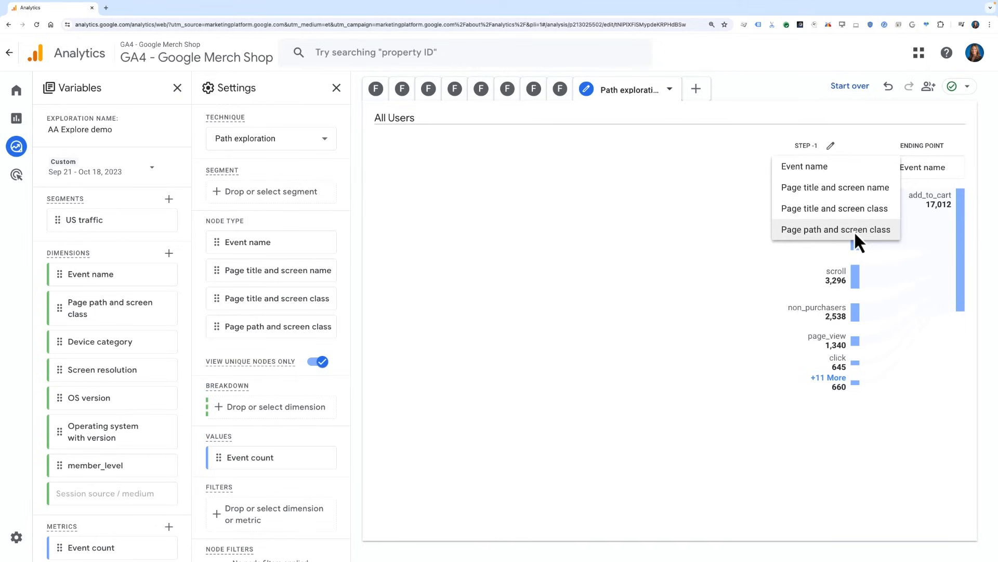
- Switch the Step -1 node type to Page path and screen class
left_click(835, 229)
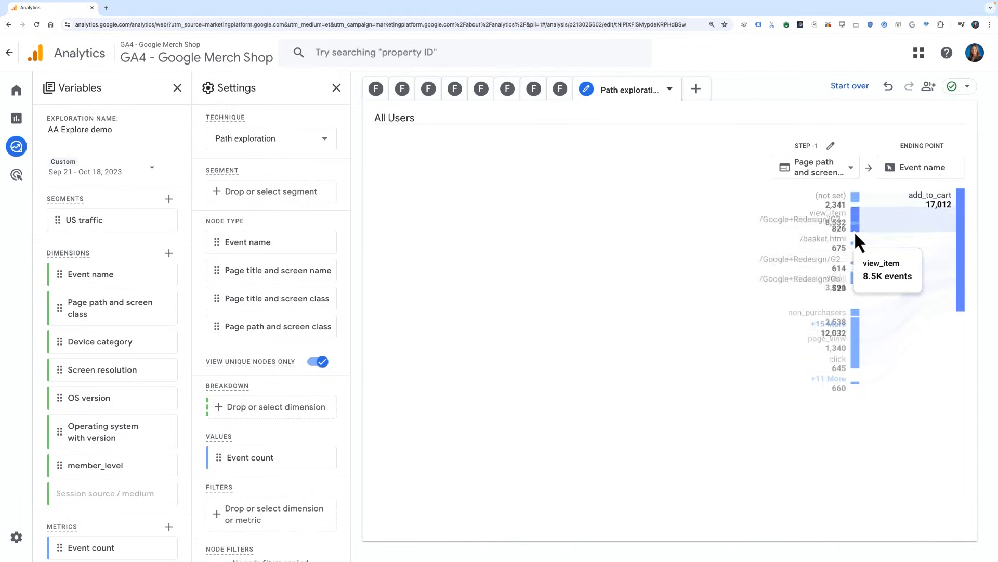
mouse_move(764, 250)
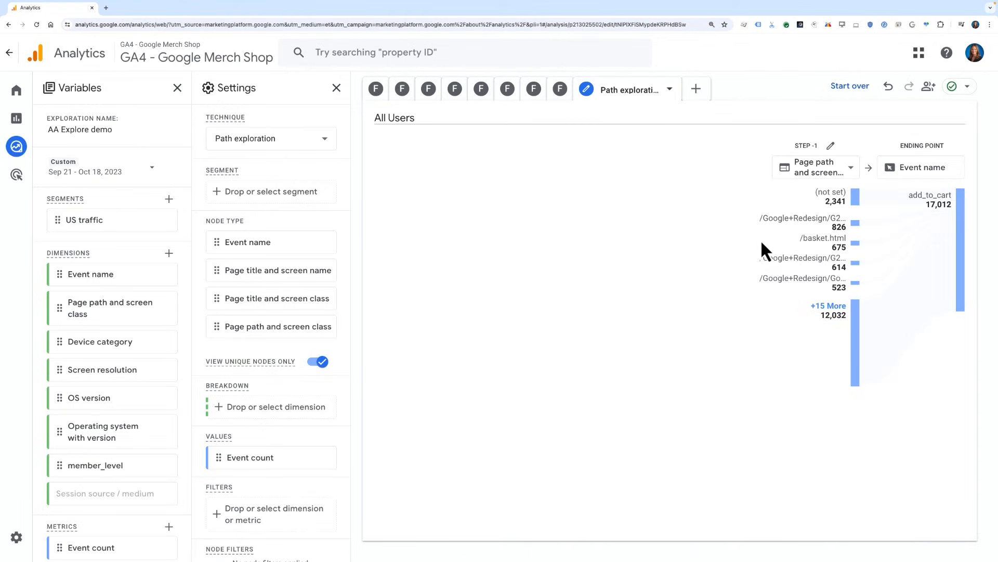
mouse_move(856, 225)
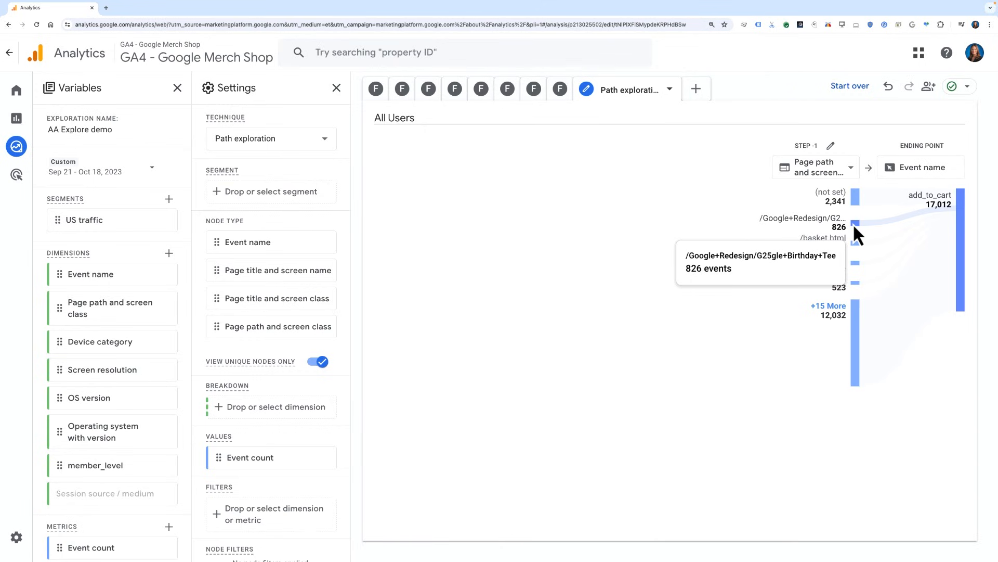
mouse_move(858, 267)
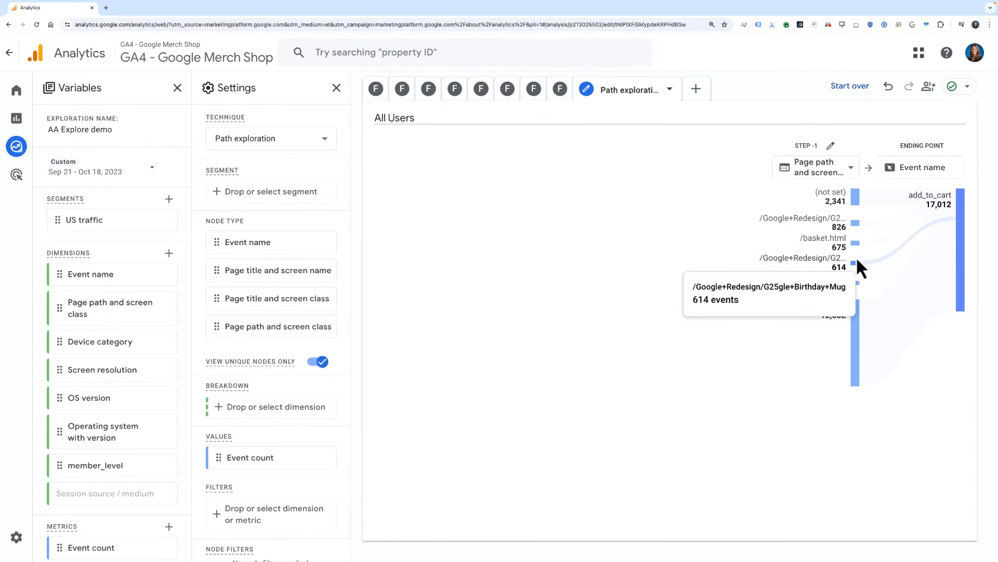
mouse_move(861, 295)
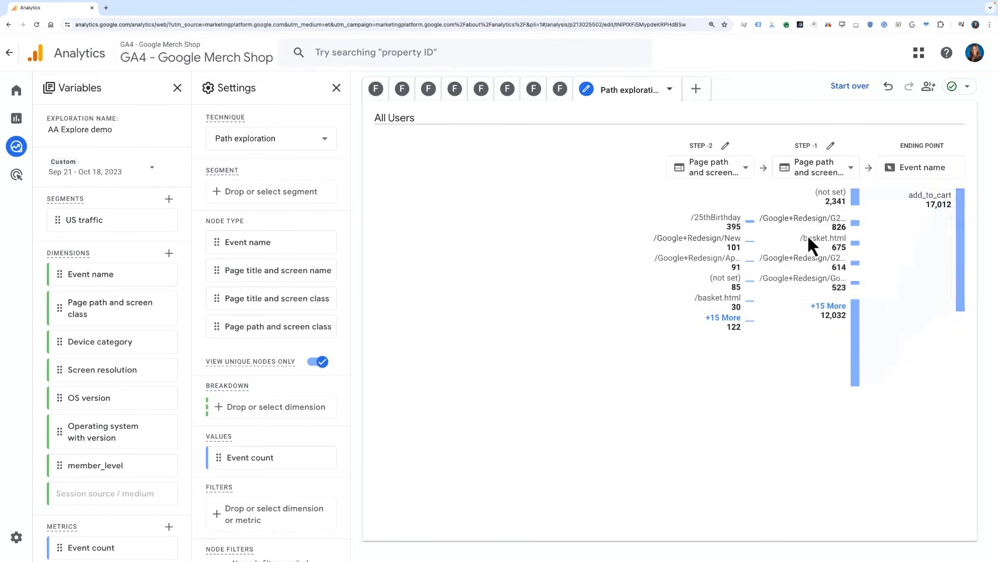
mouse_move(751, 226)
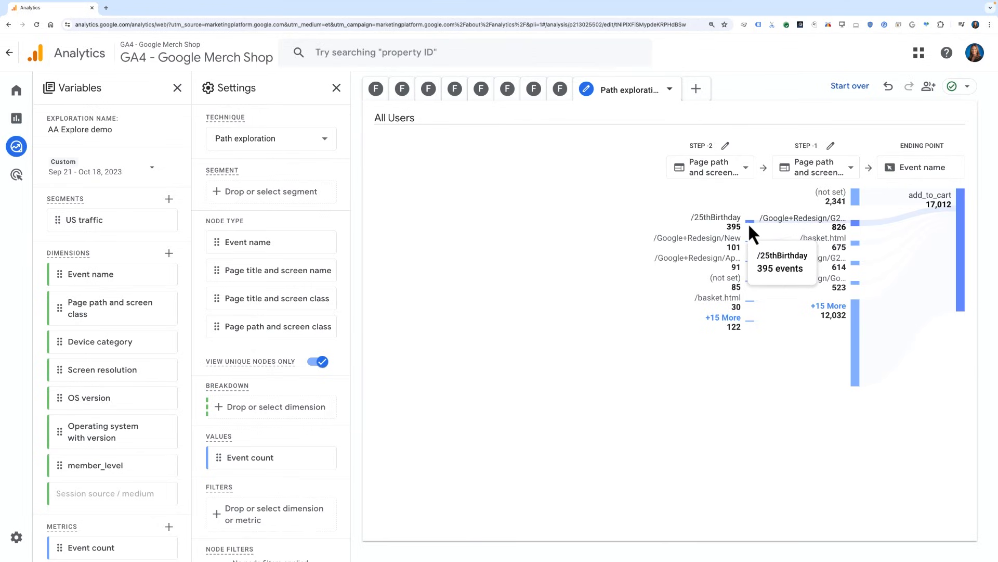
- Expand the /25thBirthday node in Step -2 to reveal an earlier page-path step
left_click(716, 222)
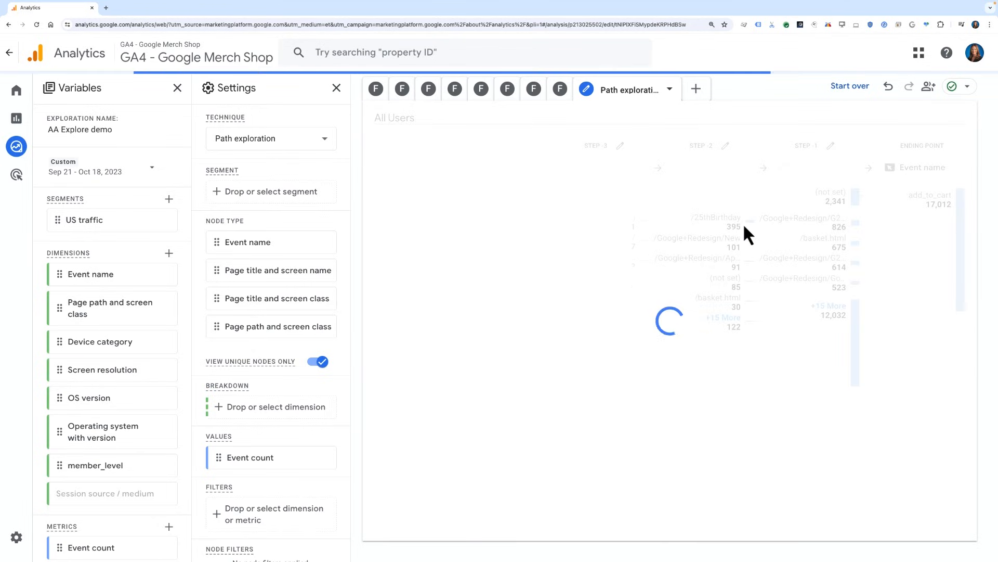